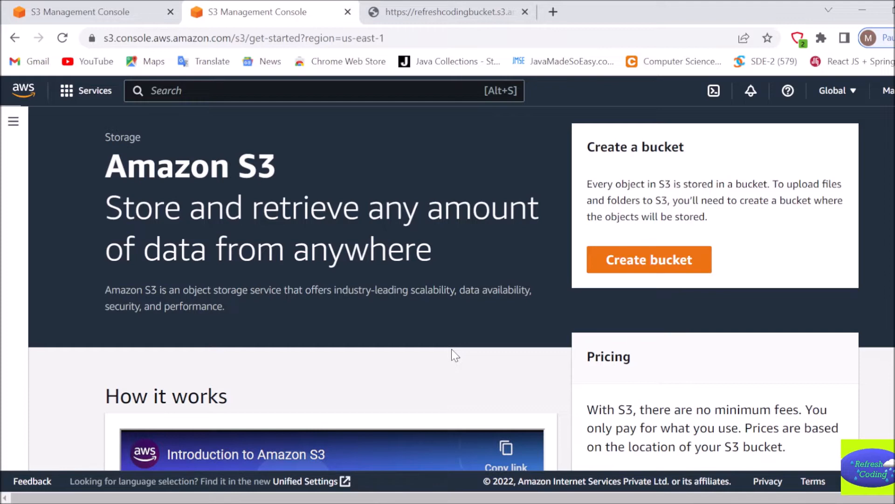
mouse_move(851, 334)
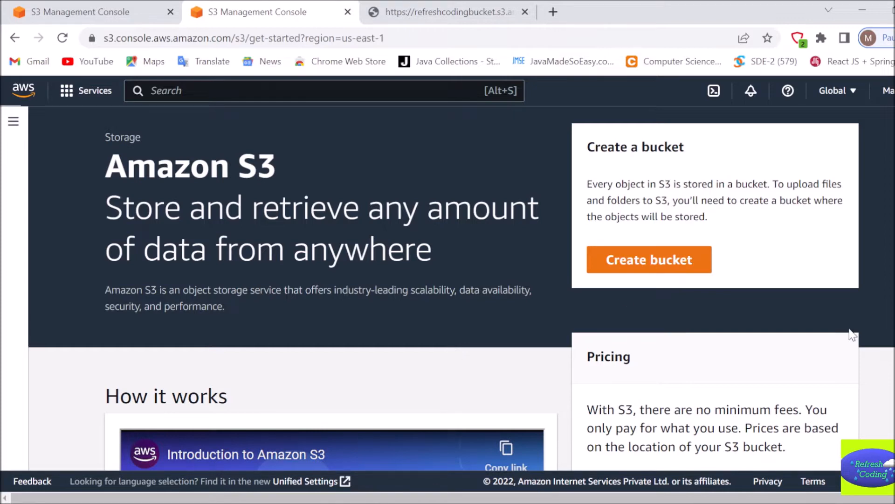
mouse_move(669, 187)
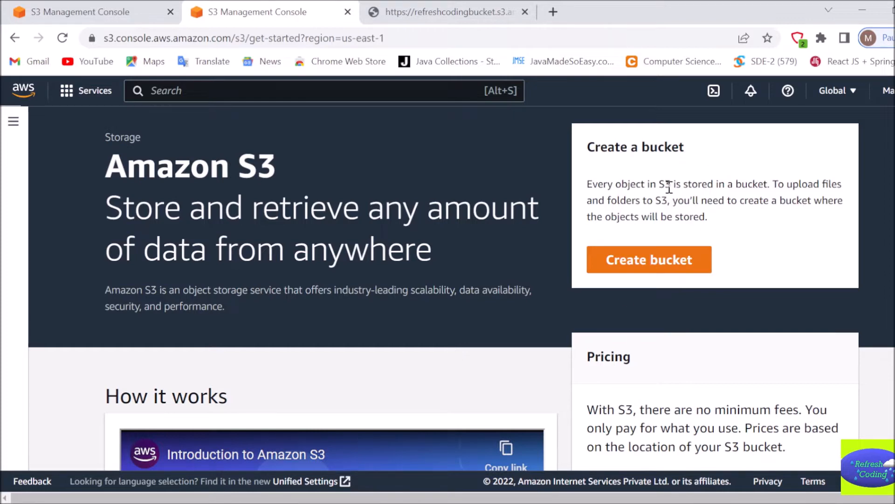
mouse_move(746, 194)
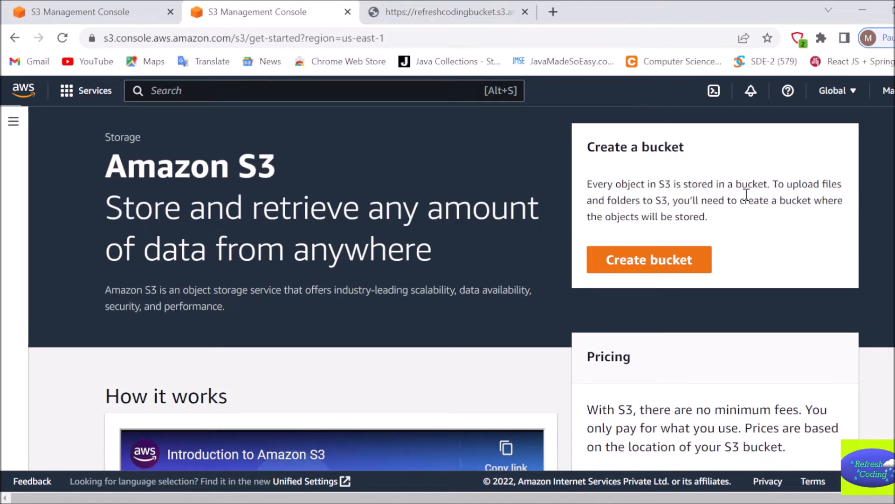
mouse_move(649, 259)
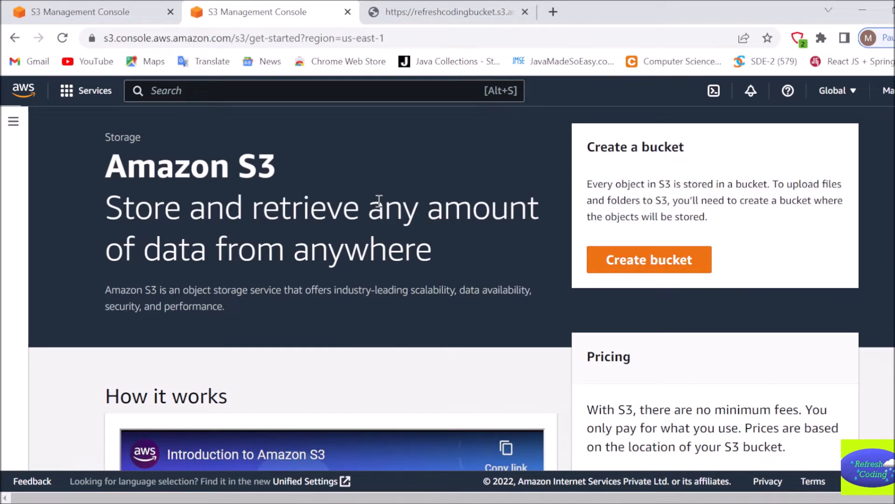
mouse_move(684, 255)
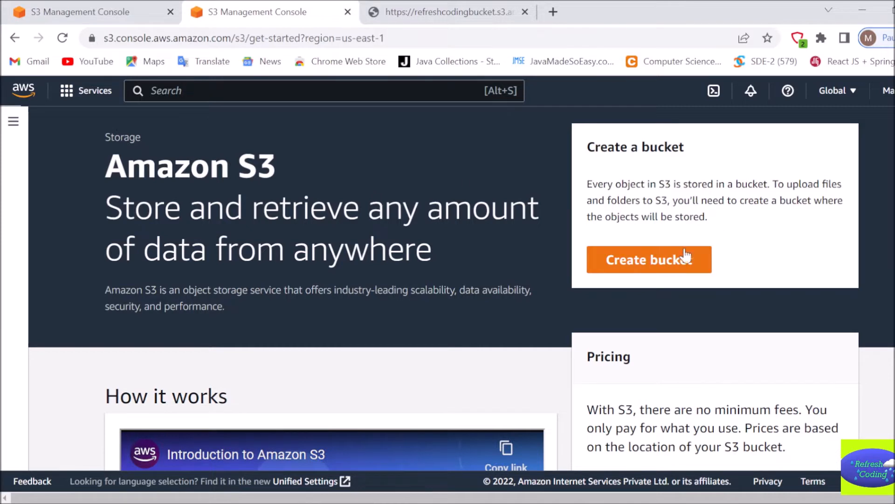
mouse_move(661, 267)
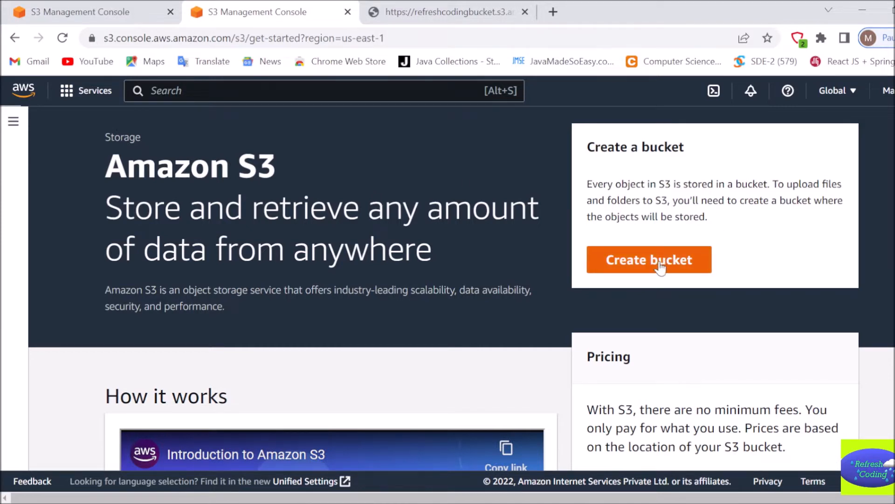
mouse_move(415, 319)
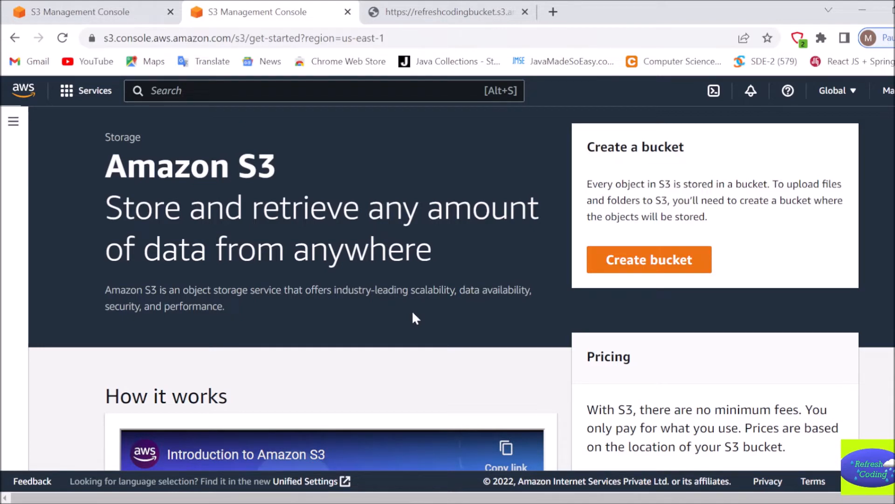
mouse_move(718, 117)
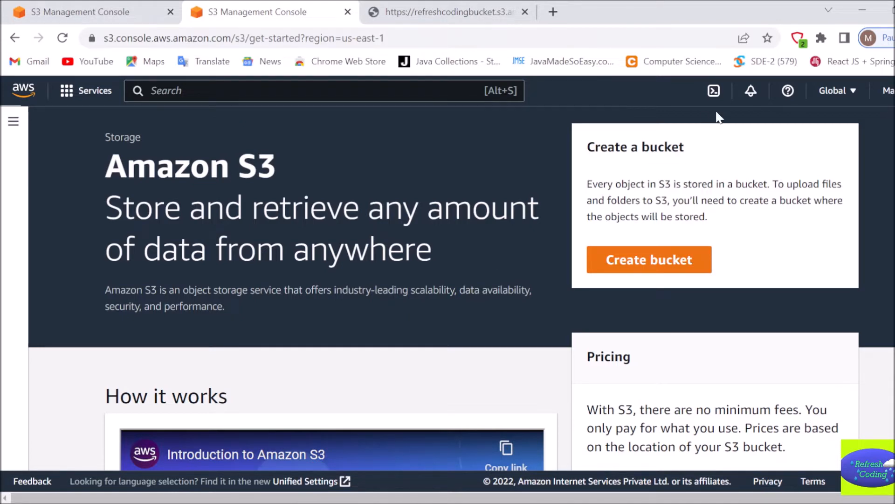
mouse_move(626, 238)
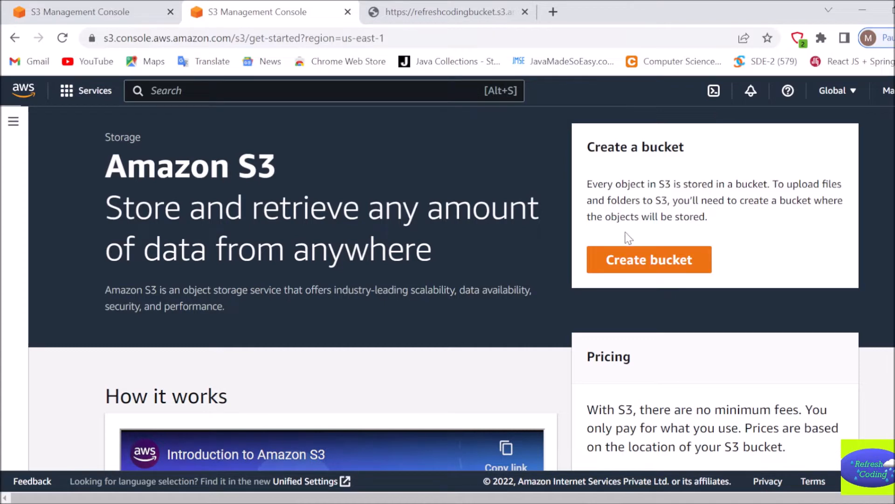
mouse_move(685, 238)
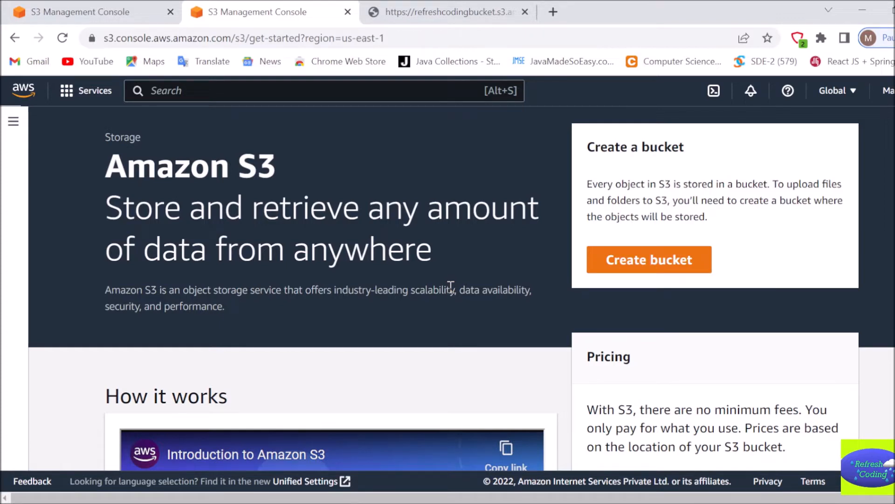
mouse_move(654, 269)
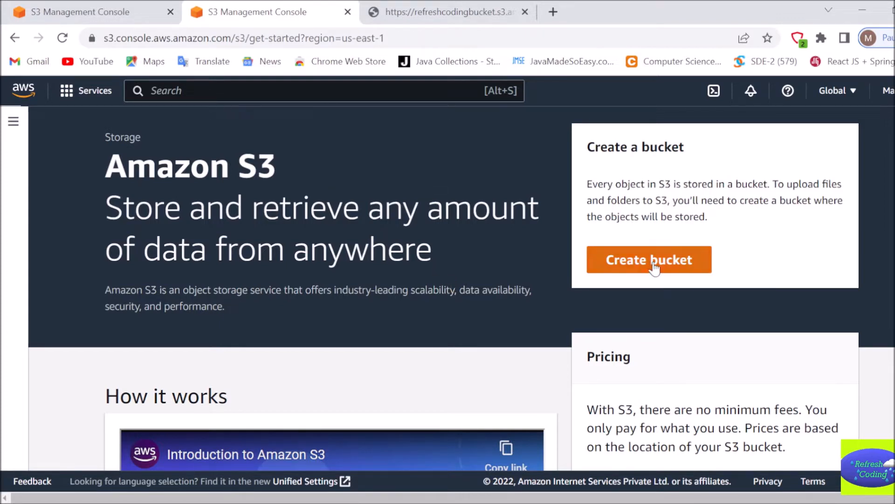
Enter 'refreshcodingbucket' as the new bucket's name, keeping region US East (N. Virginia)
left_click(649, 259)
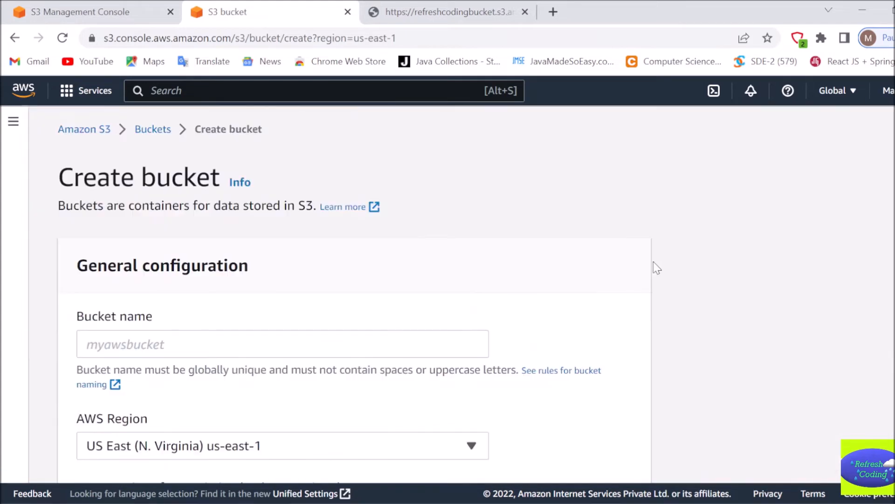
left_click(282, 344)
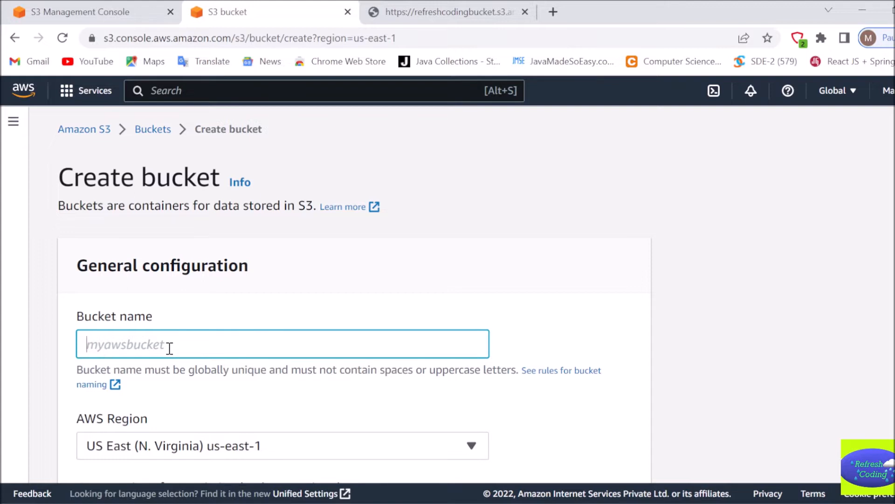
type("refreshcod")
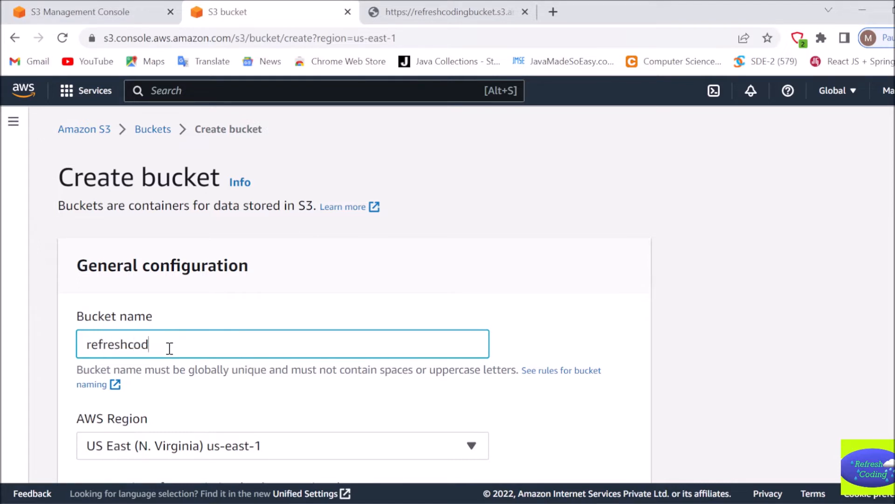
type("ingb")
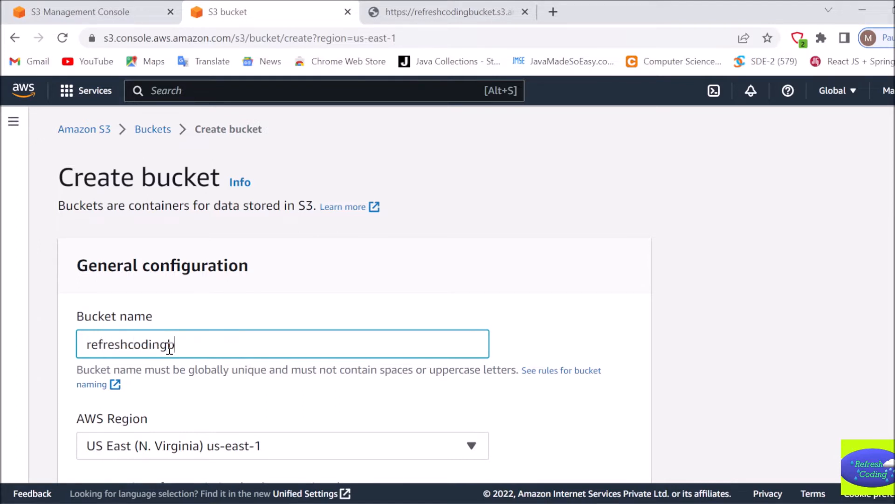
type("ucket")
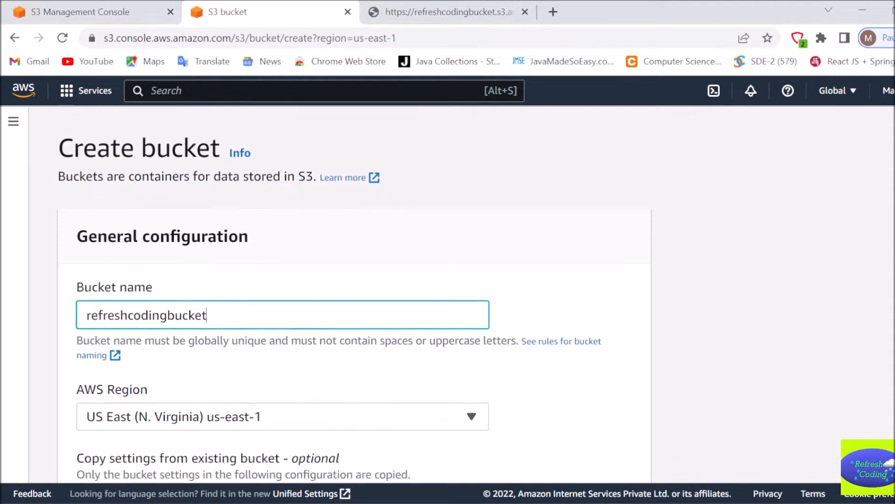
scroll("down", 3)
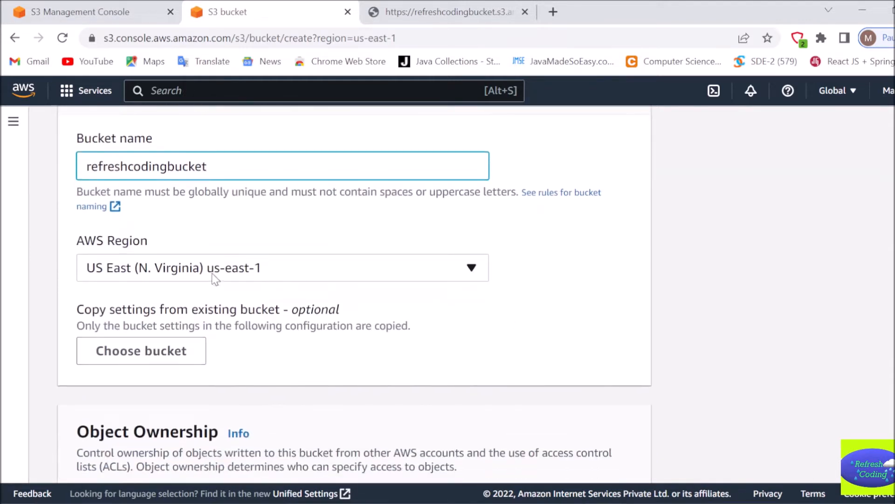
mouse_move(336, 263)
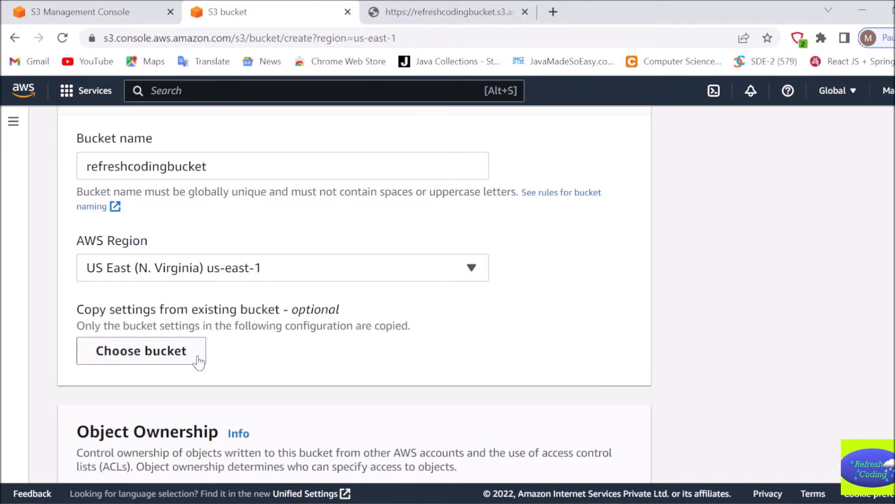
mouse_move(249, 318)
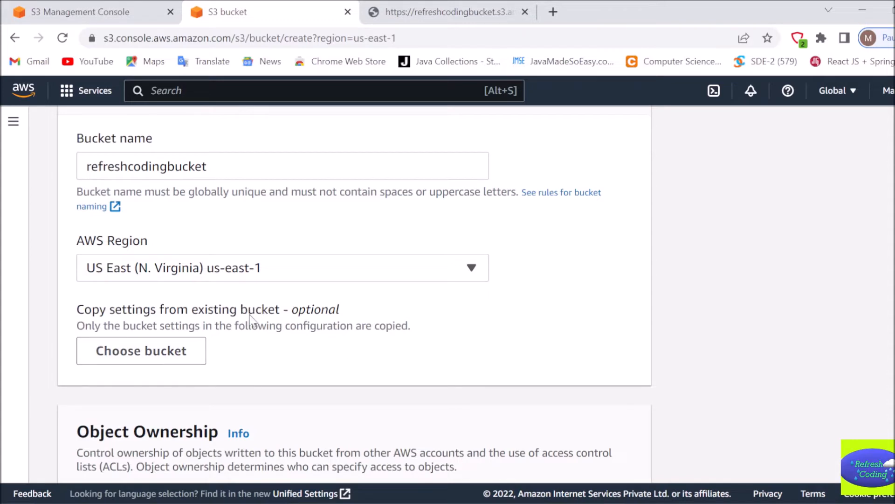
mouse_move(141, 351)
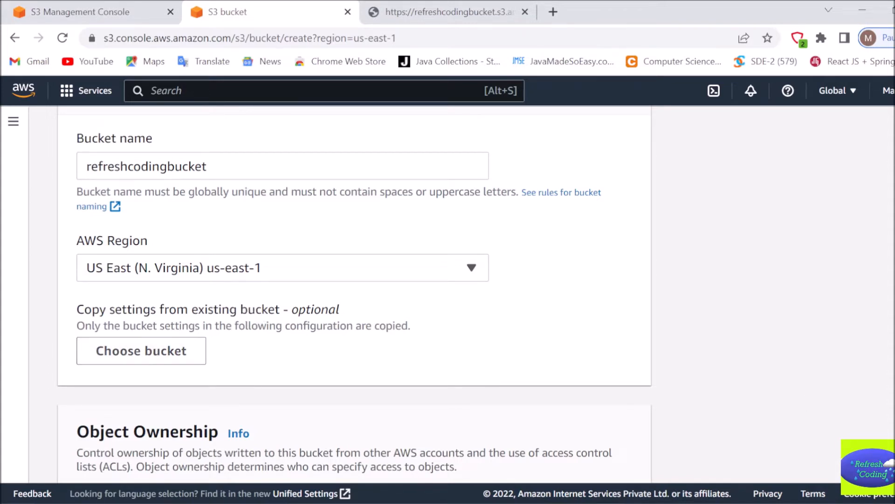
Switch Object Ownership to ACLs enabled, keeping Bucket owner preferred
scroll("down", 3)
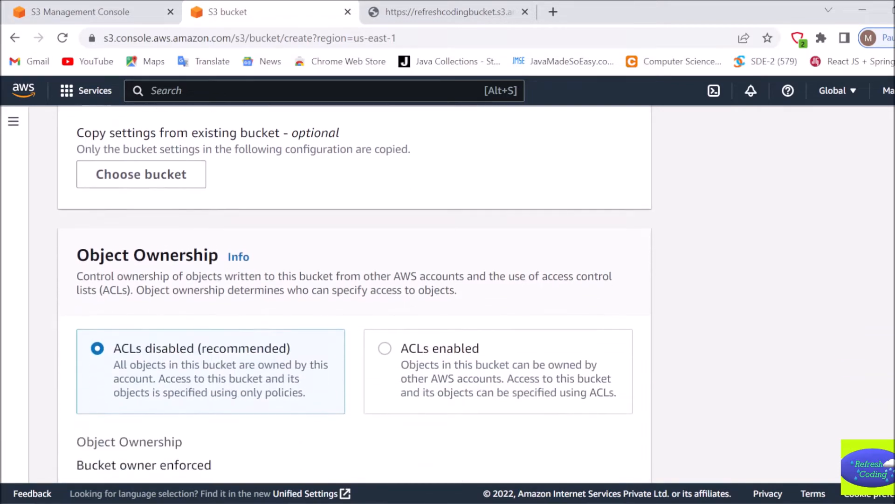
scroll("down", 3)
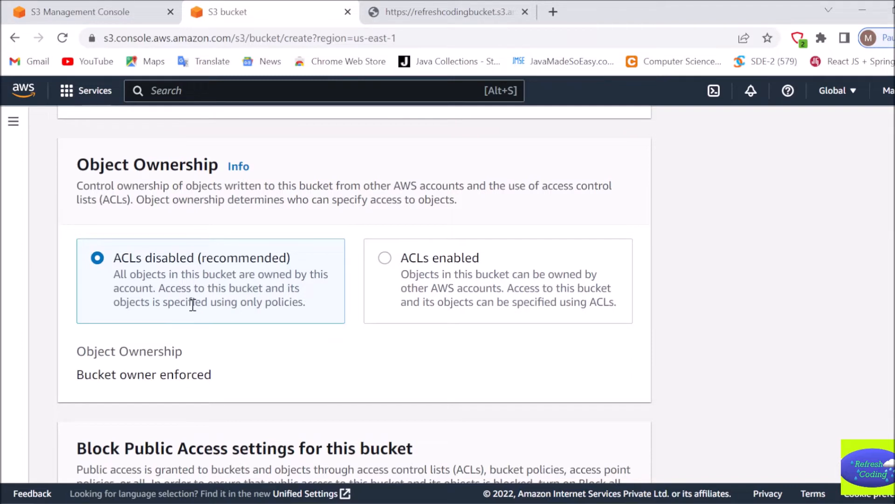
mouse_move(503, 193)
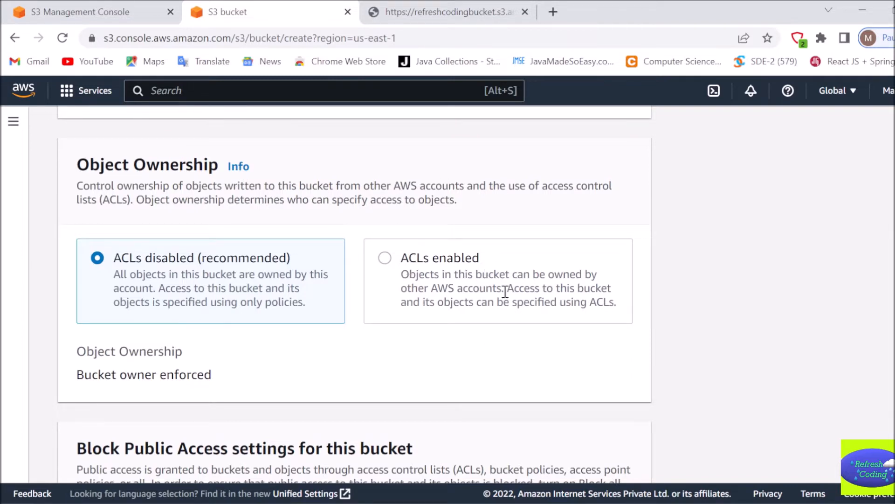
mouse_move(516, 278)
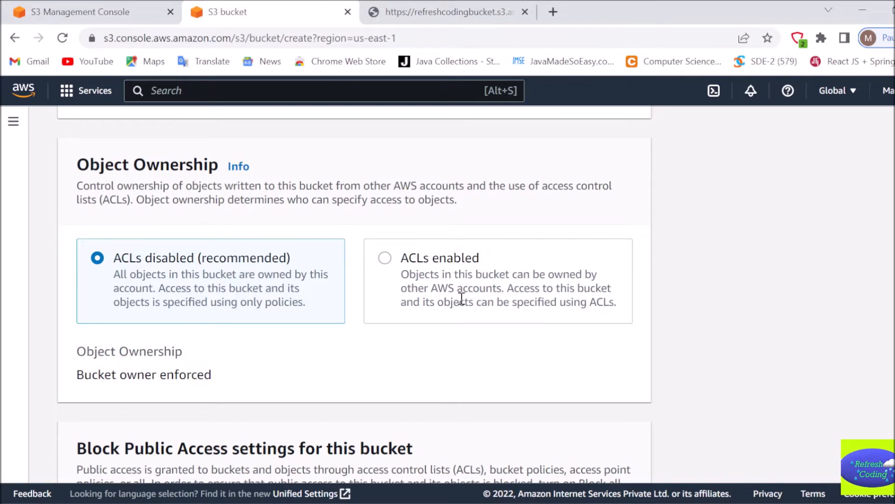
mouse_move(551, 306)
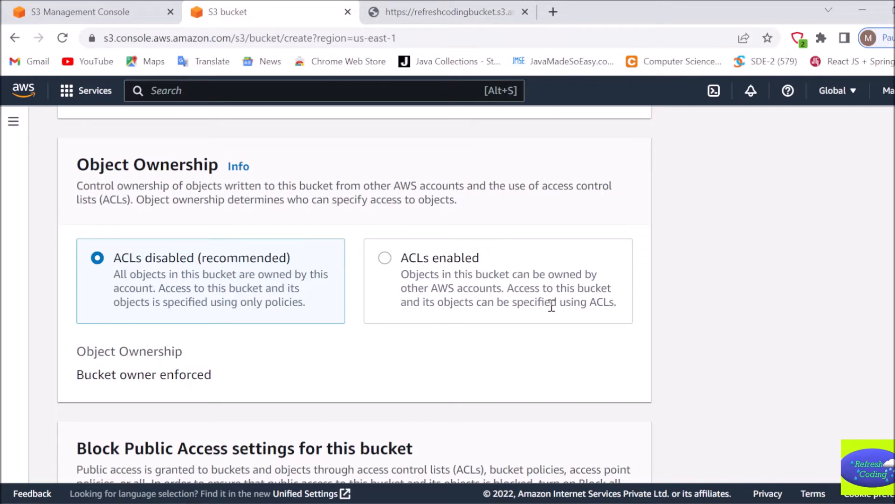
mouse_move(469, 320)
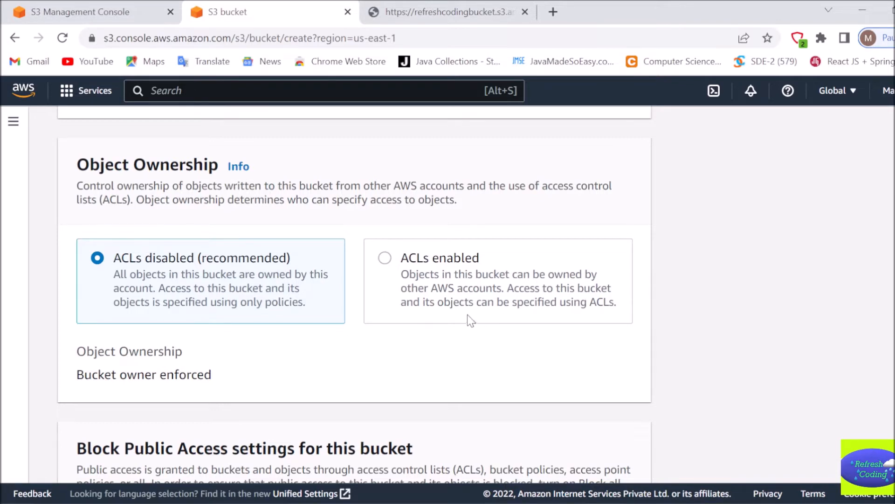
mouse_move(622, 318)
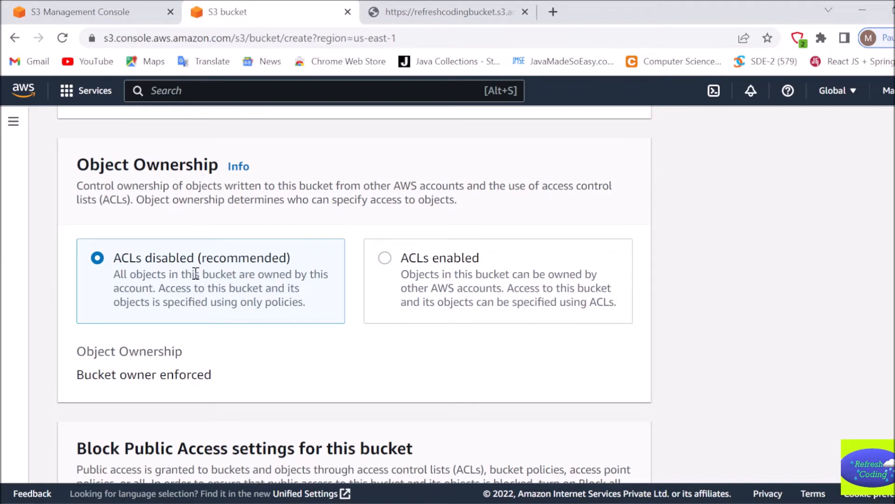
mouse_move(348, 354)
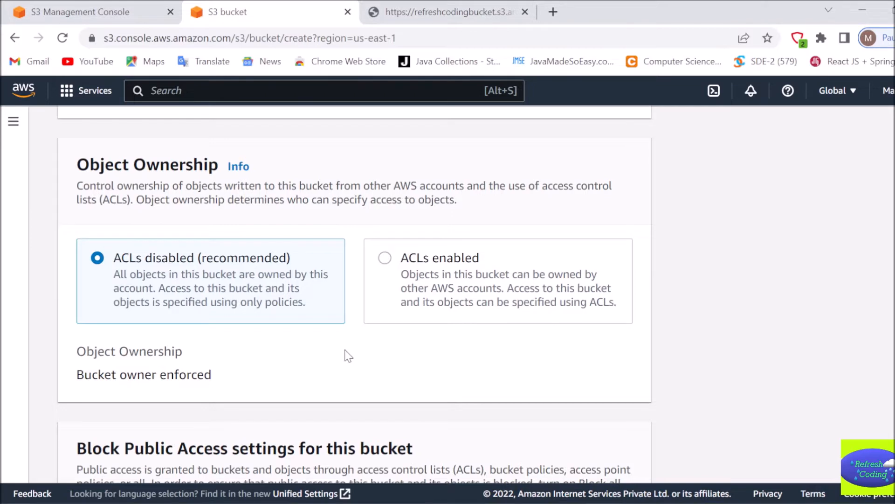
mouse_move(382, 315)
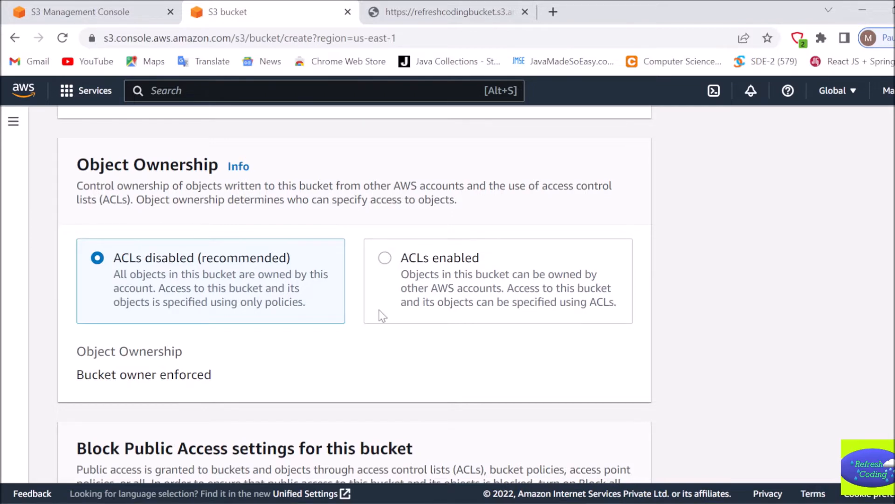
left_click(384, 257)
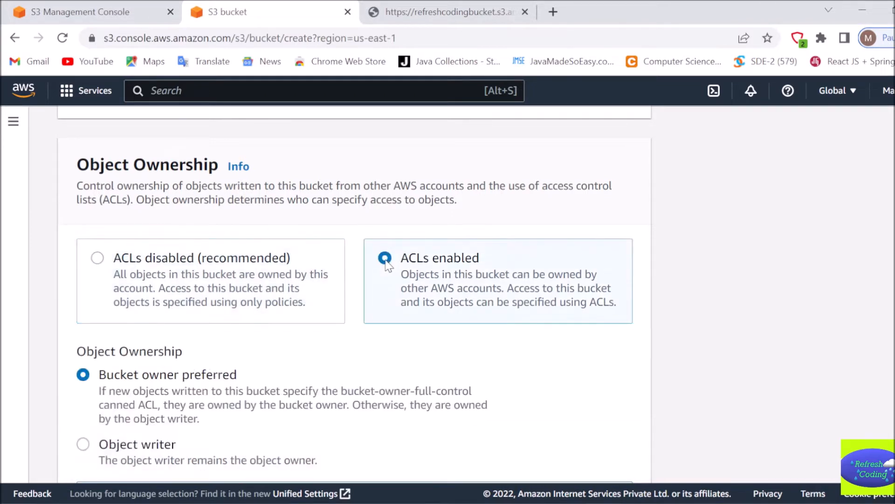
left_click(385, 257)
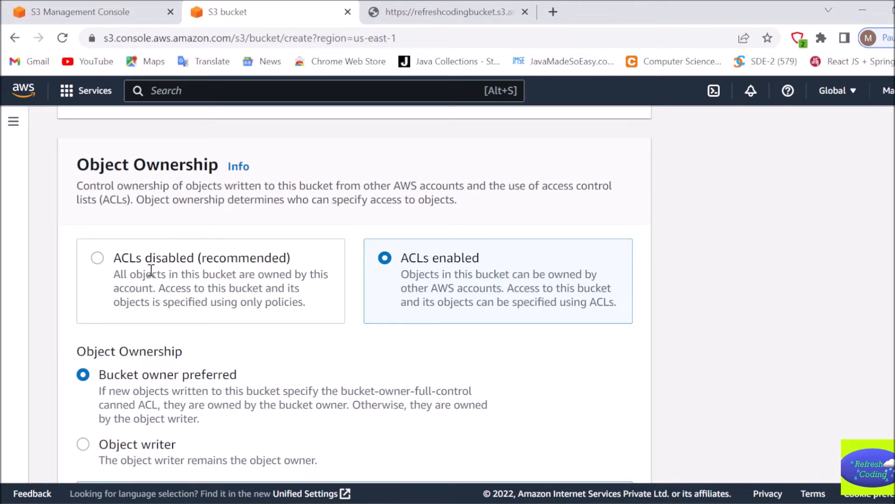
mouse_move(864, 423)
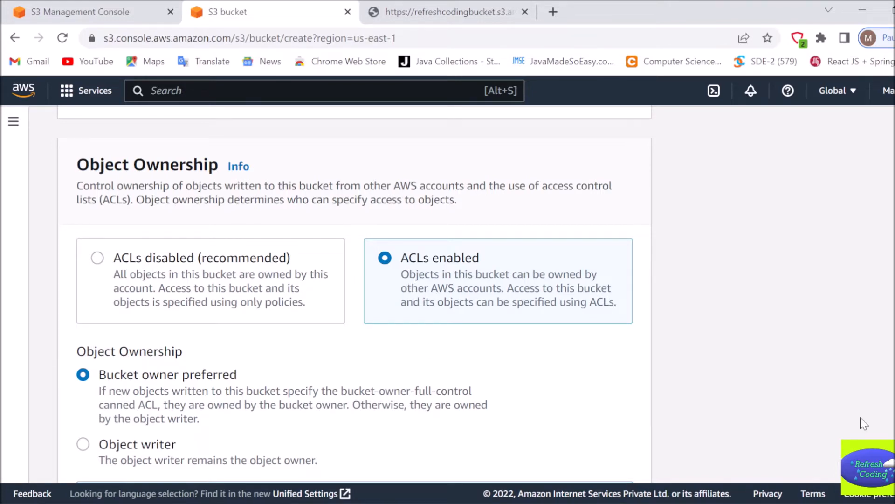
scroll("down", 3)
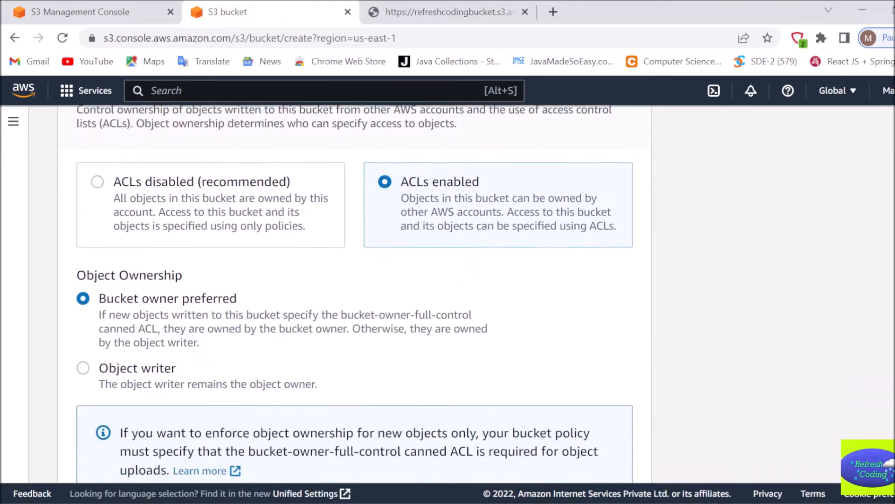
scroll("down", 3)
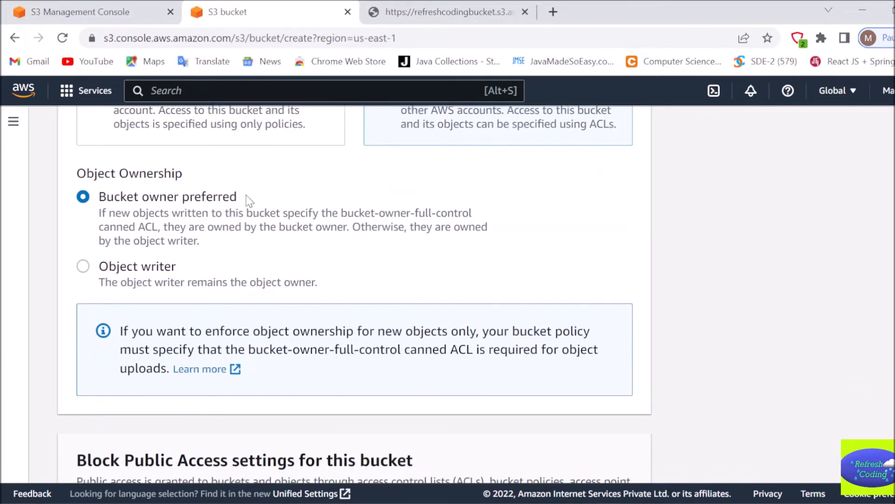
mouse_move(213, 215)
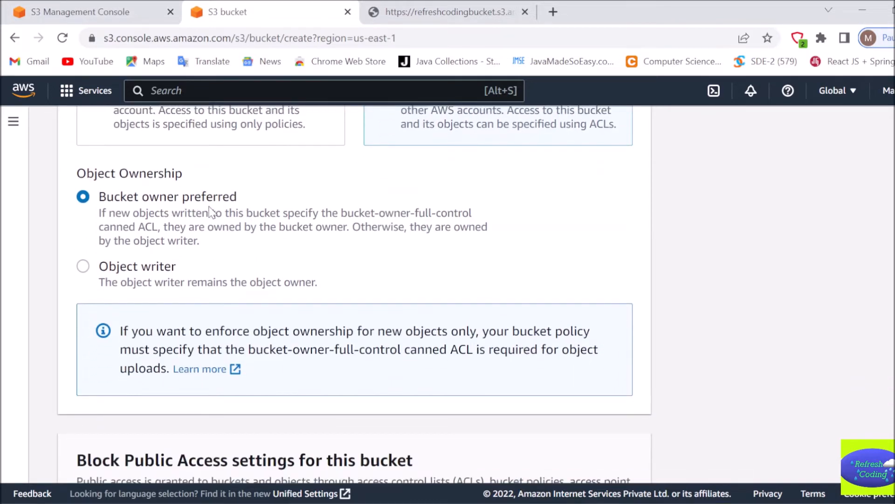
mouse_move(194, 243)
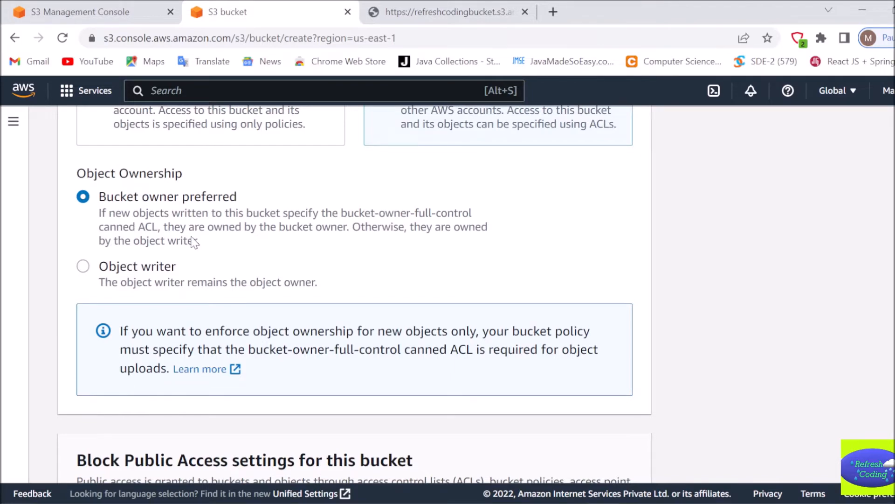
mouse_move(203, 233)
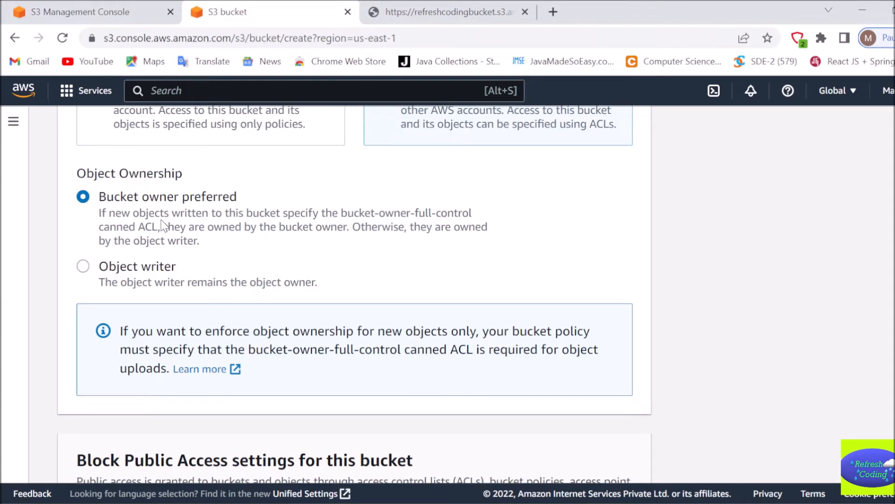
mouse_move(161, 261)
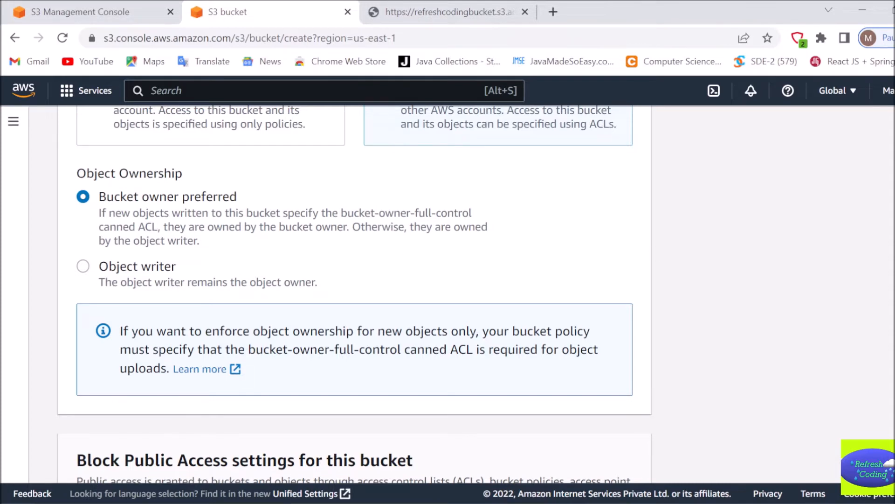
Uncheck Block all public access and tick the public-exposure acknowledgement checkbox
scroll("down", 3)
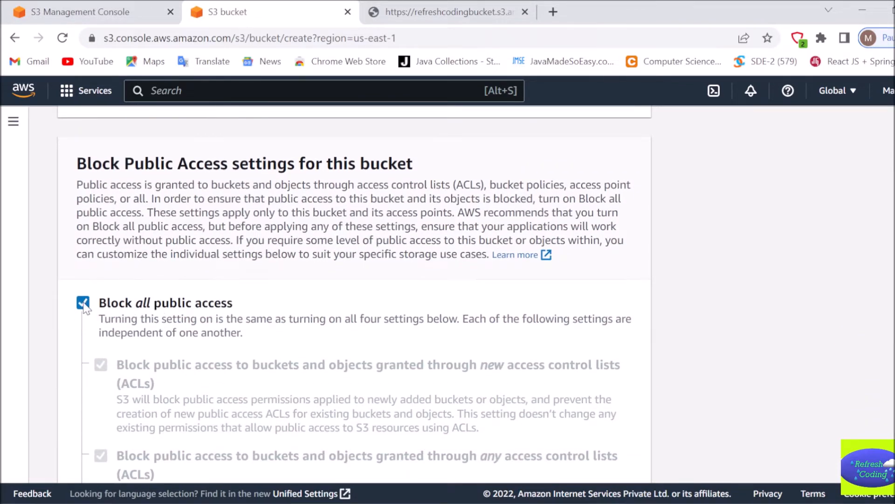
left_click(83, 302)
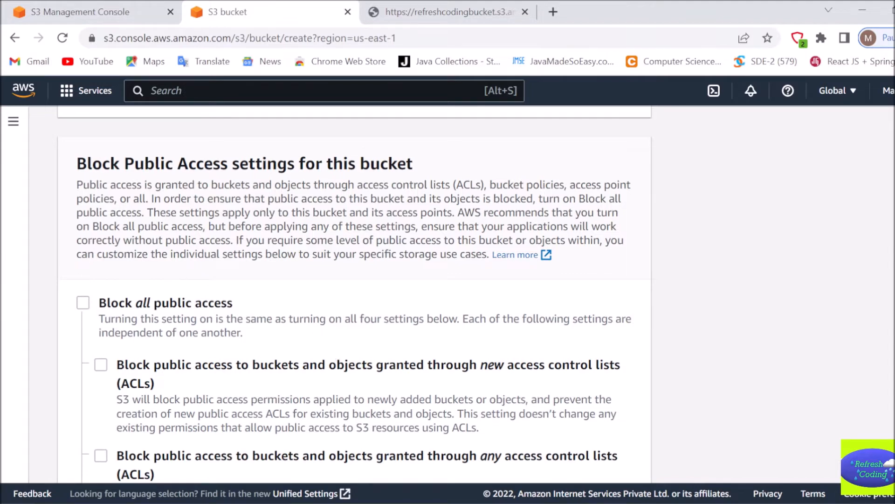
scroll("down", 3)
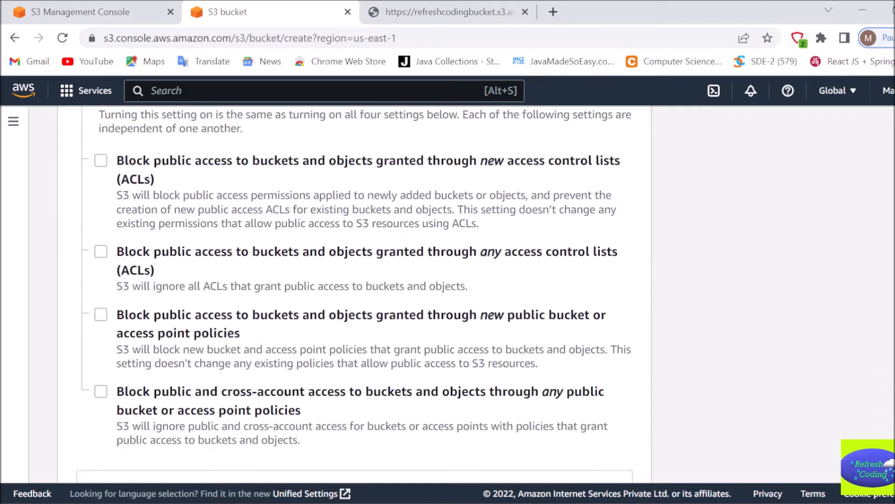
scroll("down", 3)
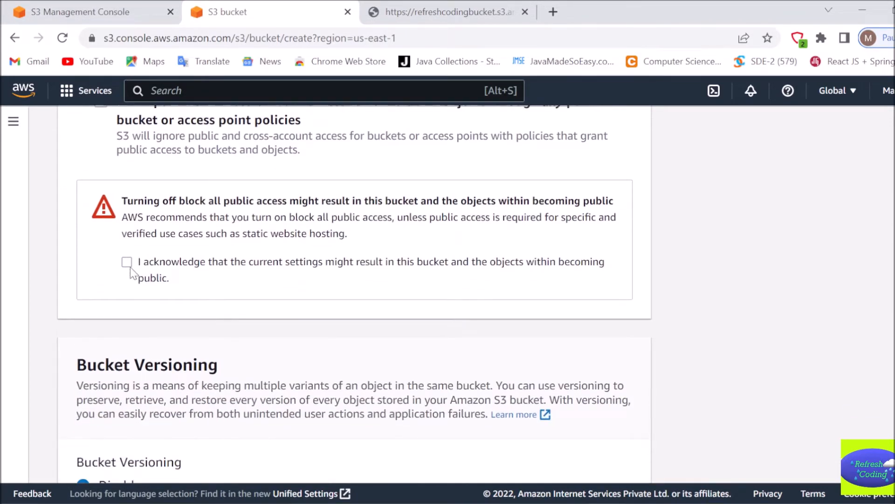
left_click(127, 262)
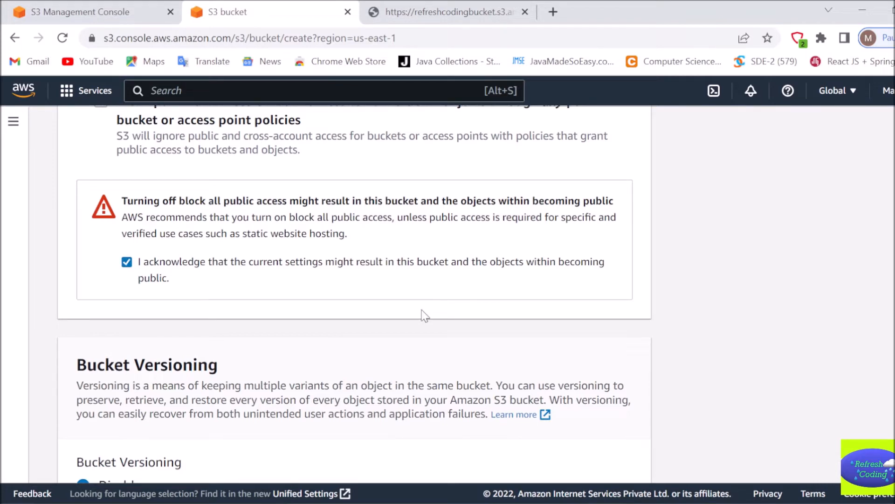
mouse_move(220, 250)
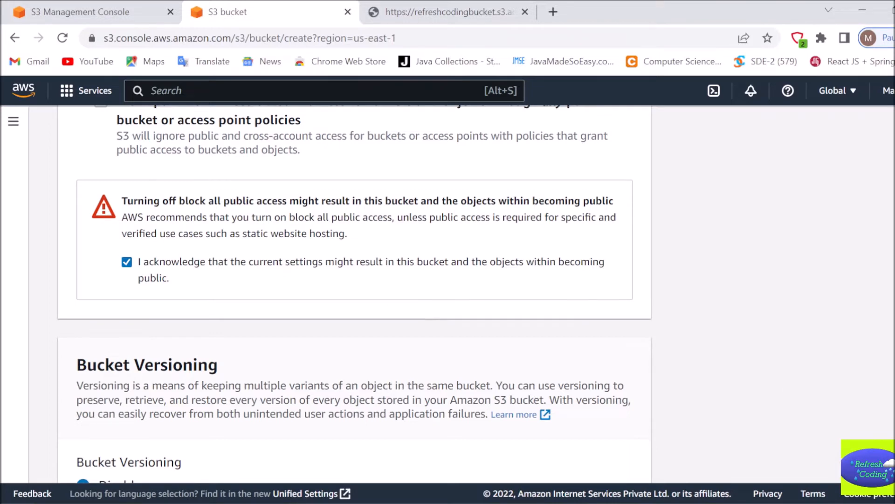
Submit the bucket form with versioning and server-side encryption left disabled
scroll("down", 3)
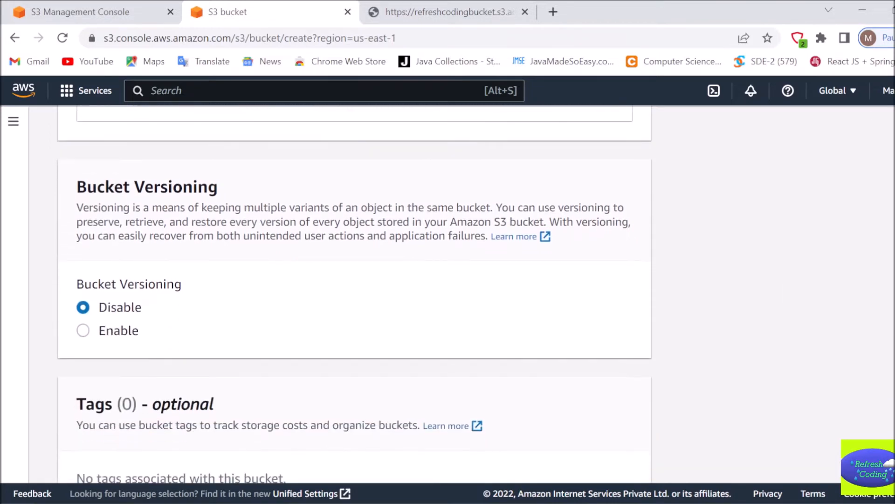
scroll("down", 3)
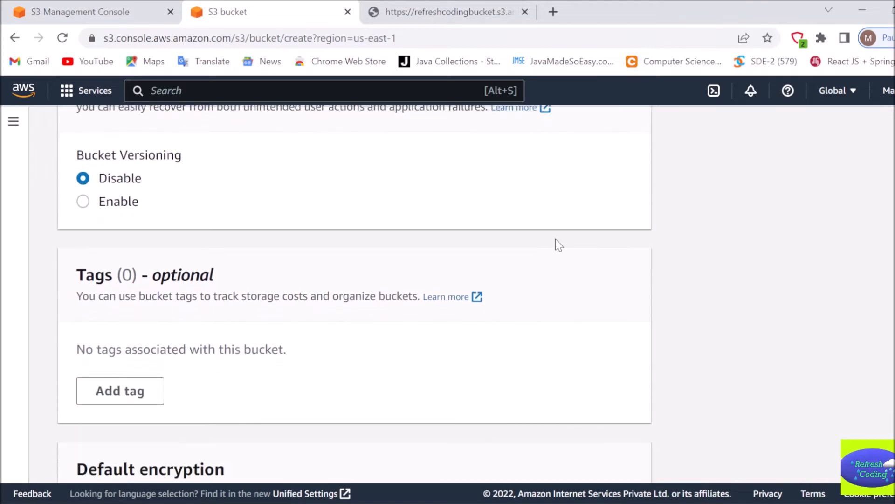
mouse_move(130, 219)
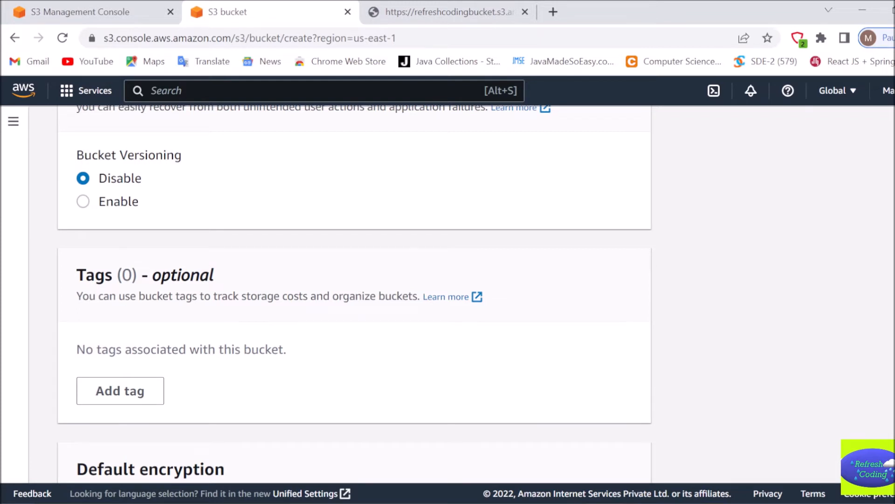
scroll("down", 3)
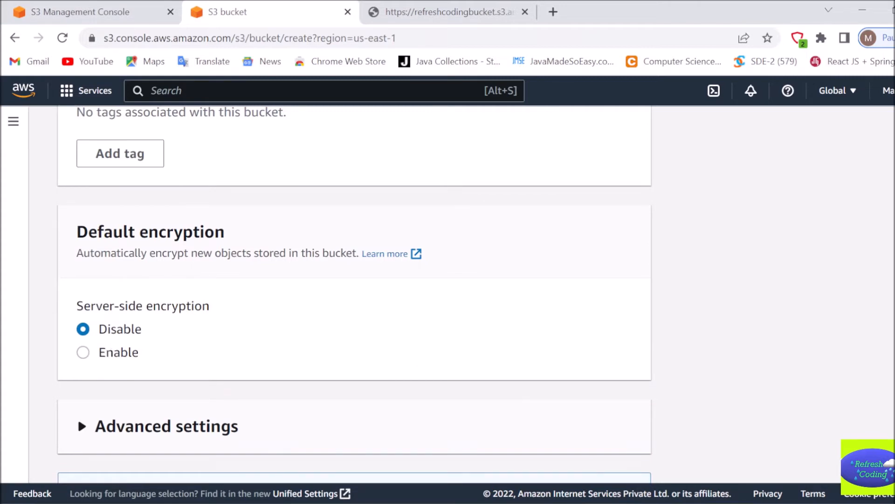
scroll("down", 3)
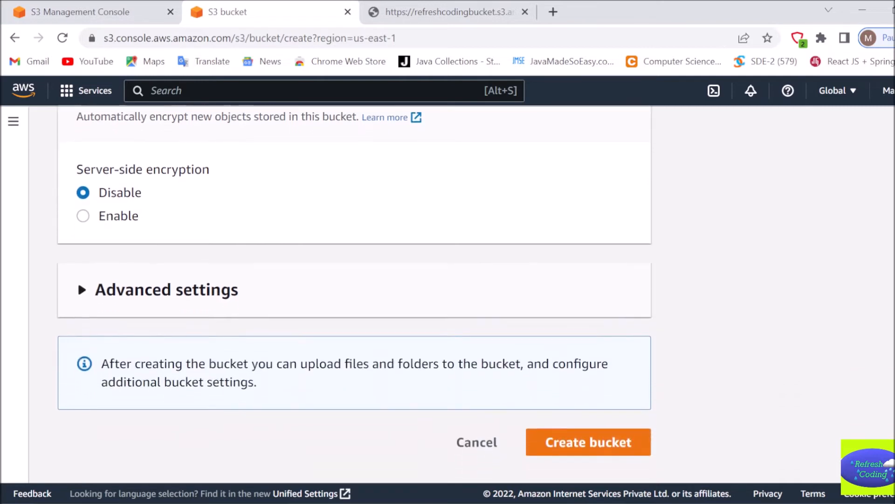
mouse_move(529, 356)
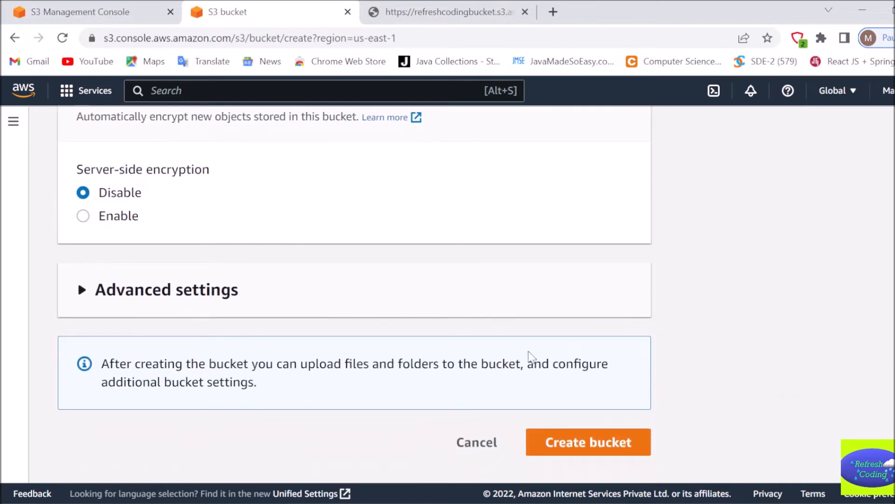
left_click(588, 442)
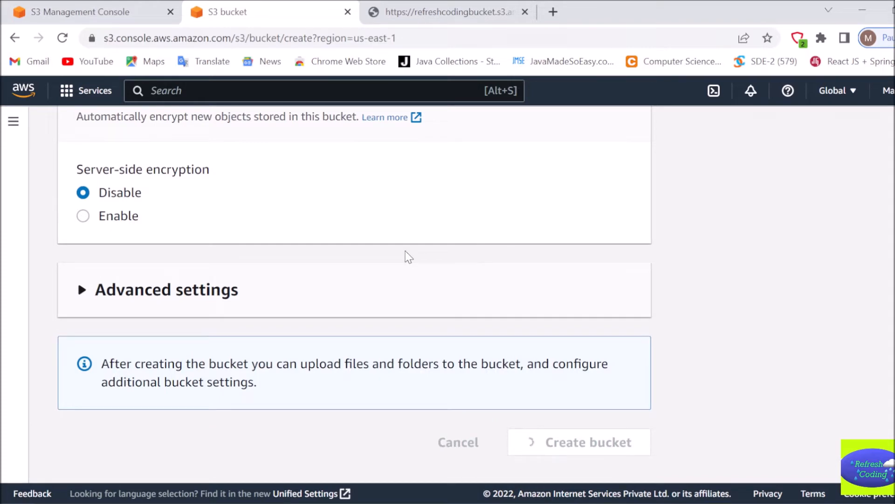
Select refreshcodingbucket in the Buckets list and open its detail page
left_click(578, 442)
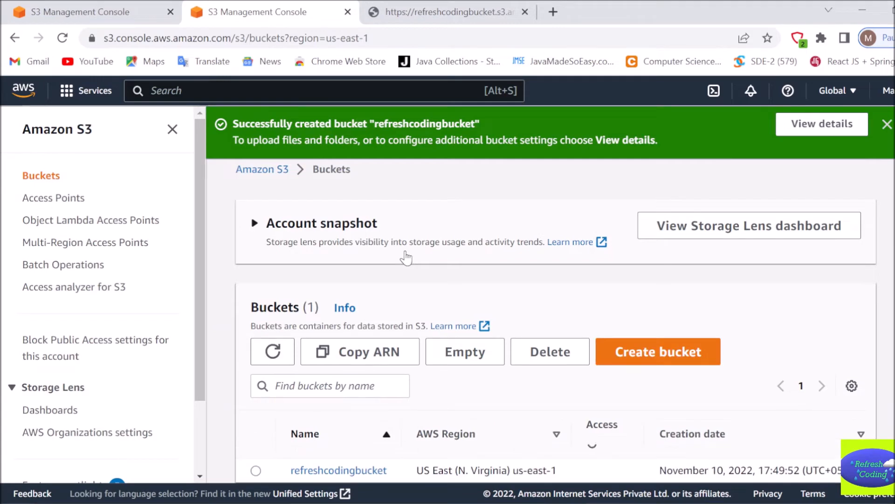
scroll("down", 3)
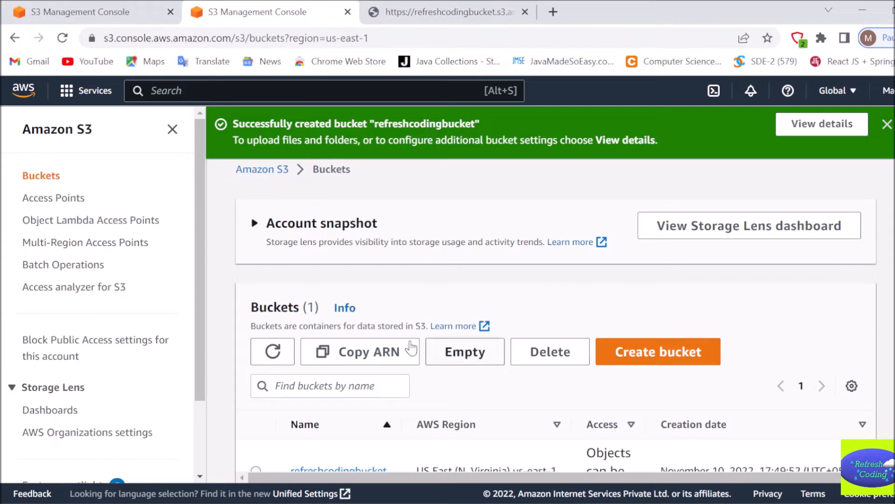
mouse_move(410, 348)
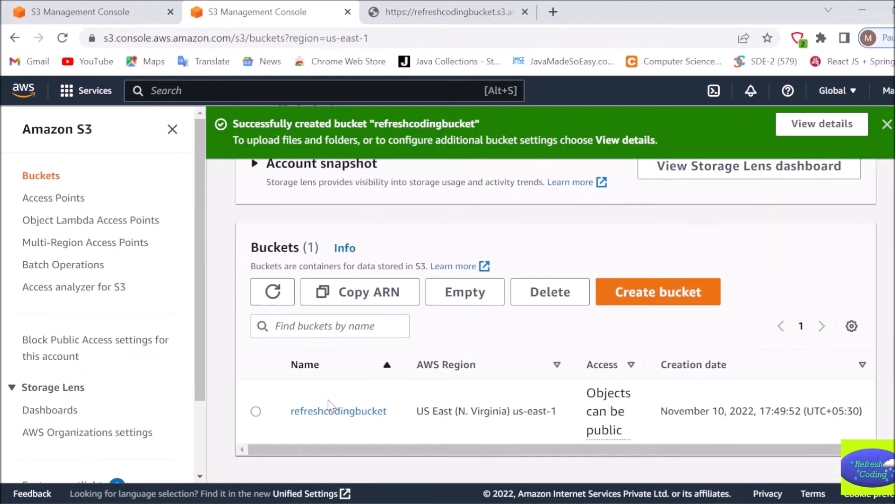
left_click(256, 410)
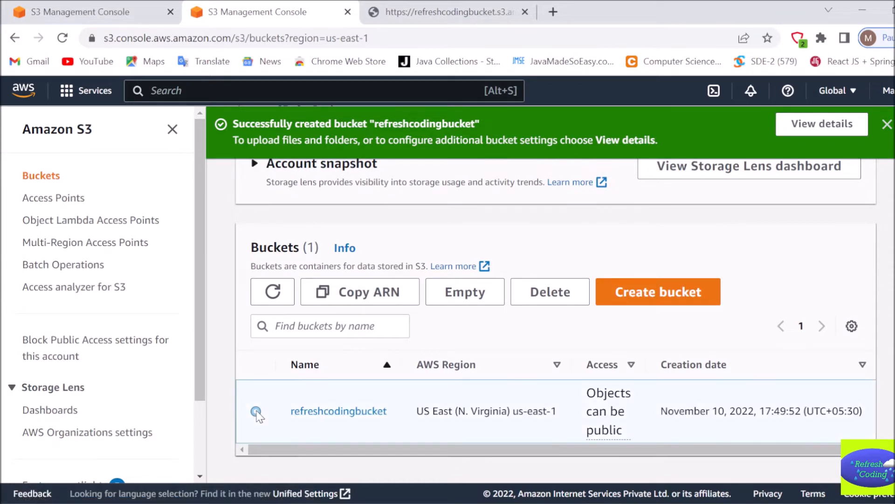
left_click(256, 411)
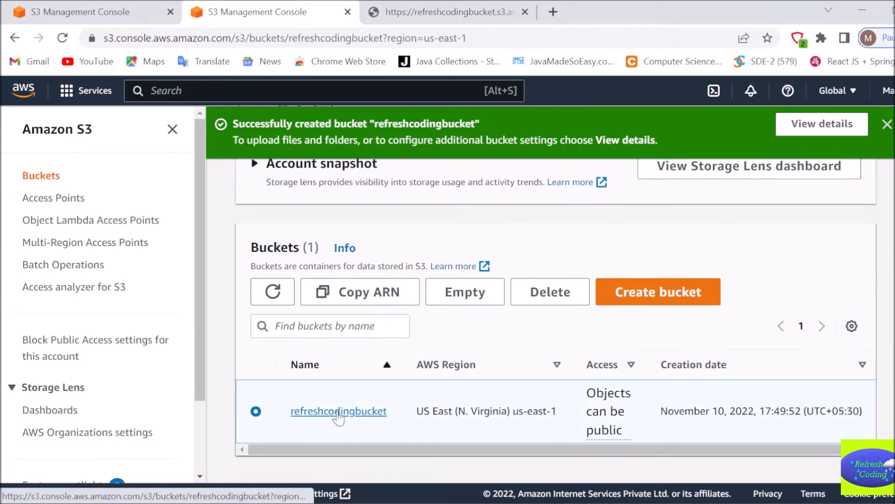
Launch the upload page from the empty refreshcodingbucket Objects tab
left_click(339, 411)
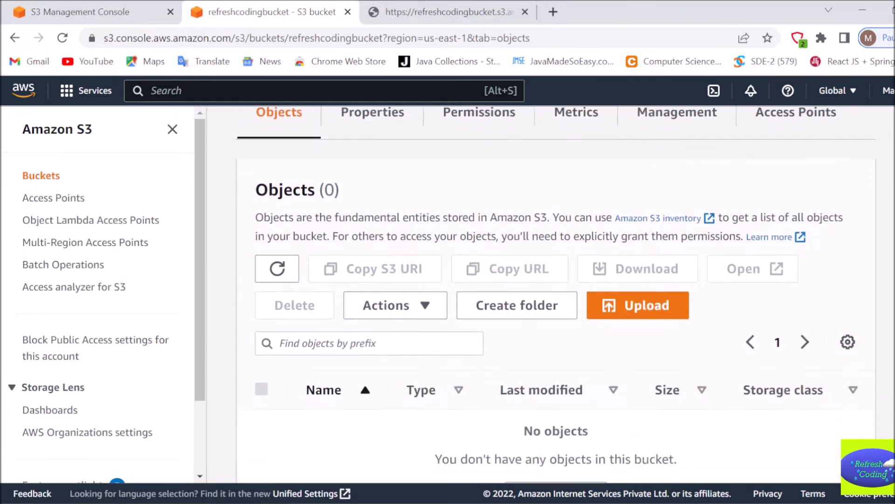
scroll("down", 3)
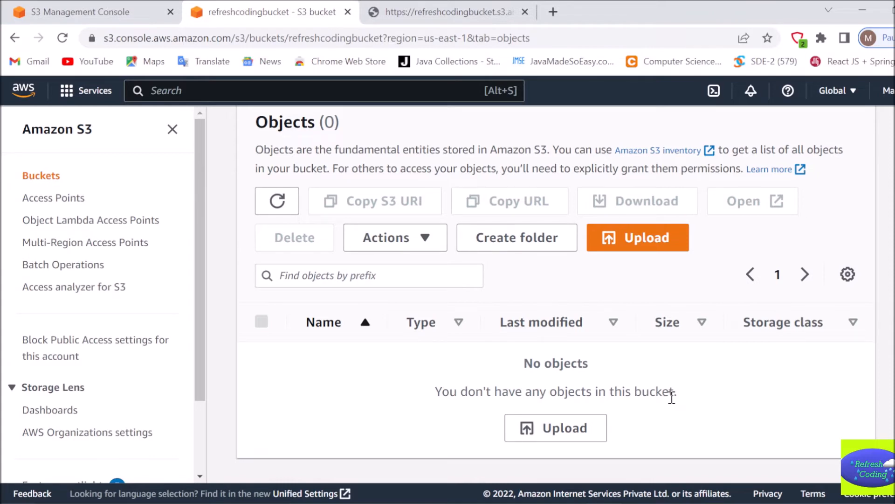
mouse_move(638, 238)
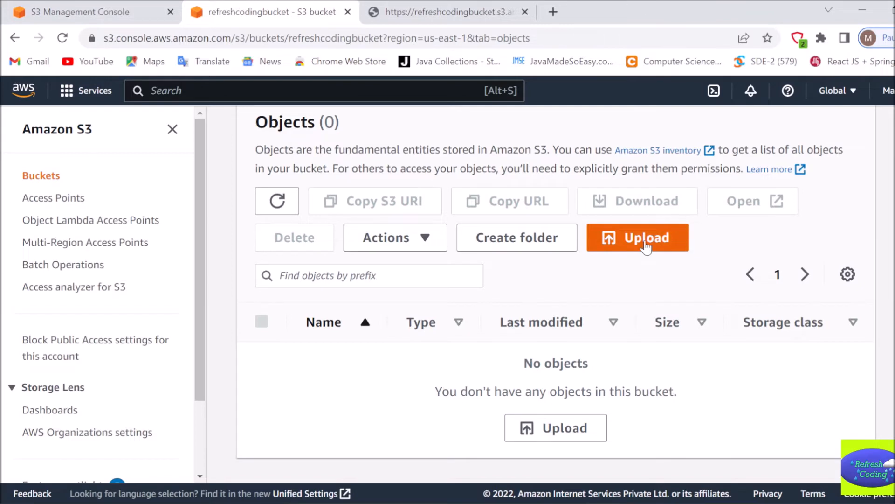
left_click(638, 237)
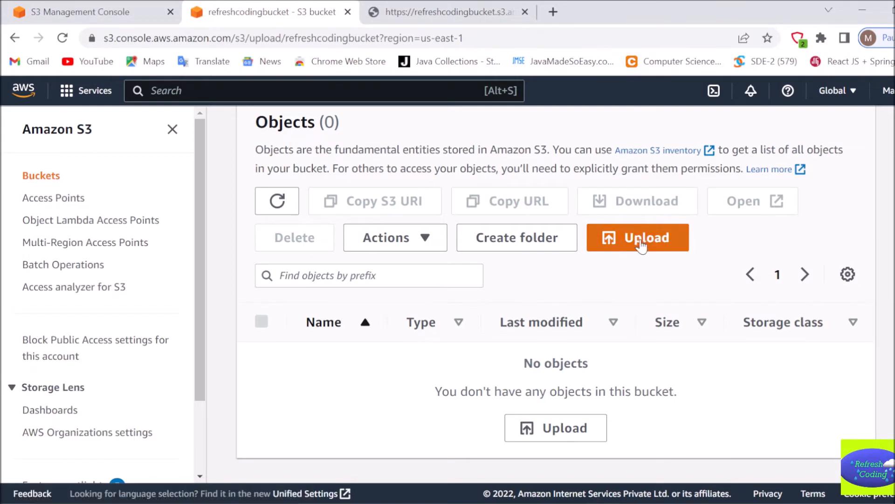
Select First in D:\HTMLDemo and drag it onto the S3 upload page
left_click(637, 237)
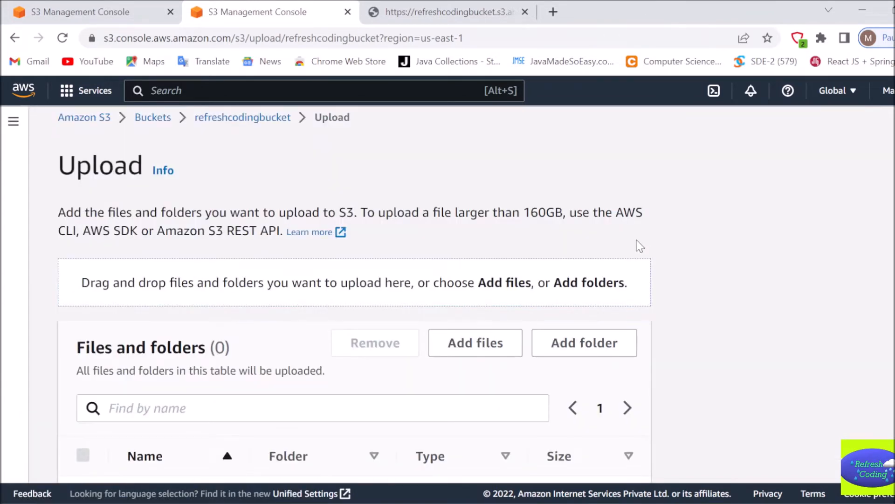
mouse_move(308, 393)
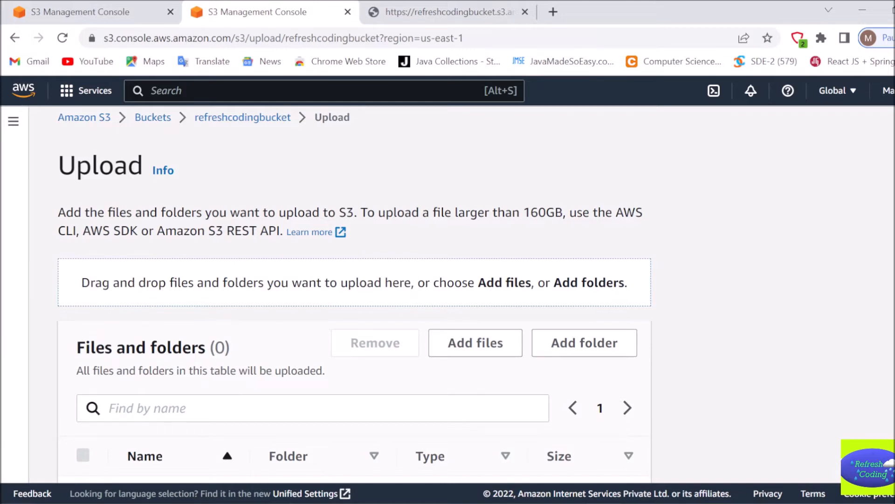
scroll("down", 3)
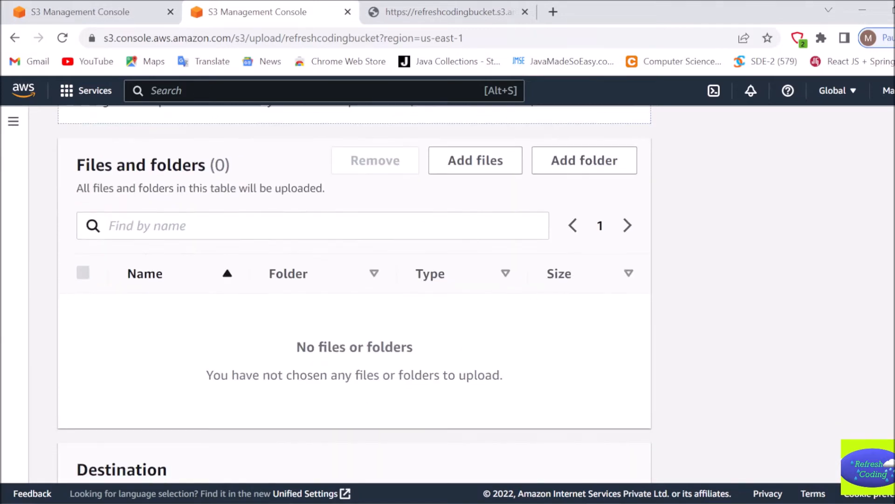
scroll("down", 3)
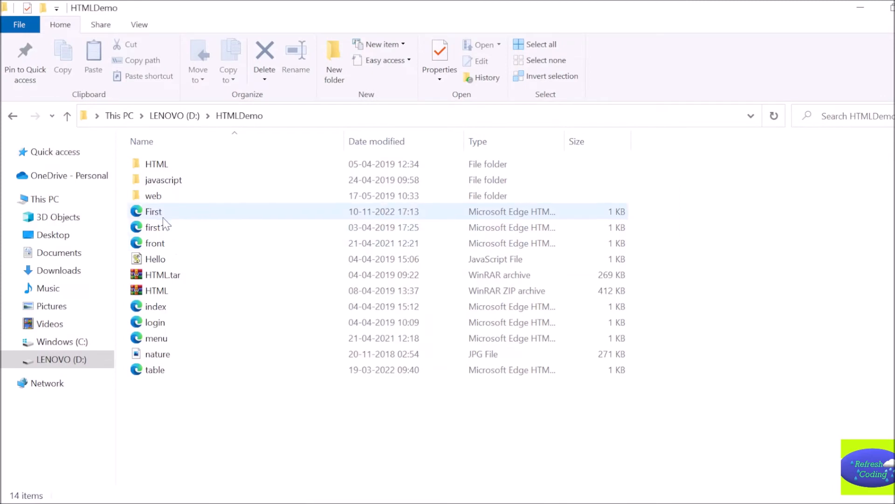
left_click(153, 211)
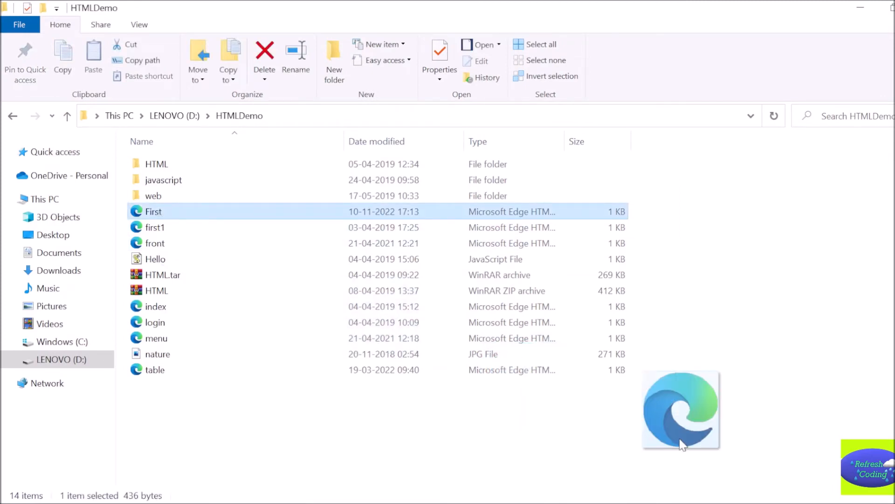
left_click(681, 409)
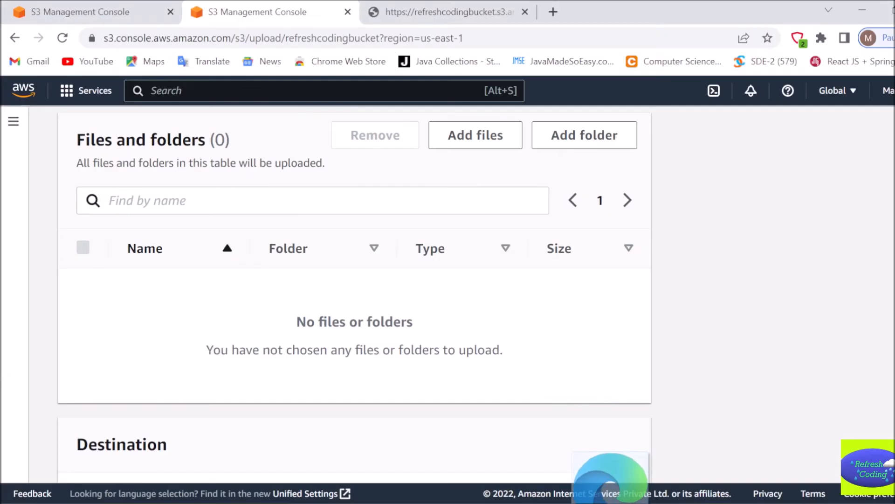
Drop First.html (436 B) into the upload list and start uploading it
left_click(475, 135)
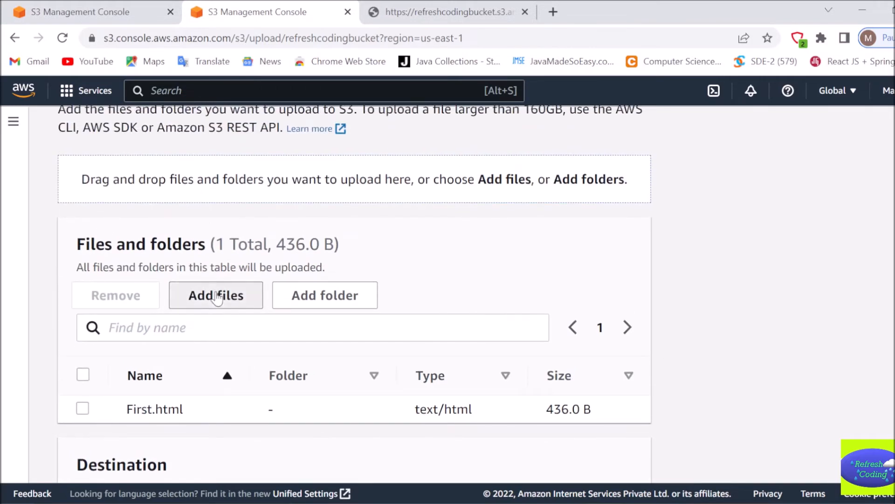
left_click(216, 295)
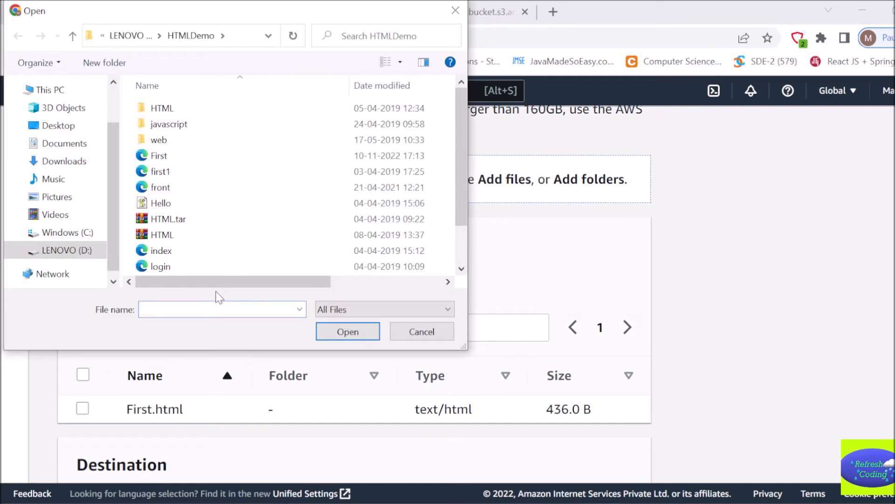
mouse_move(467, 362)
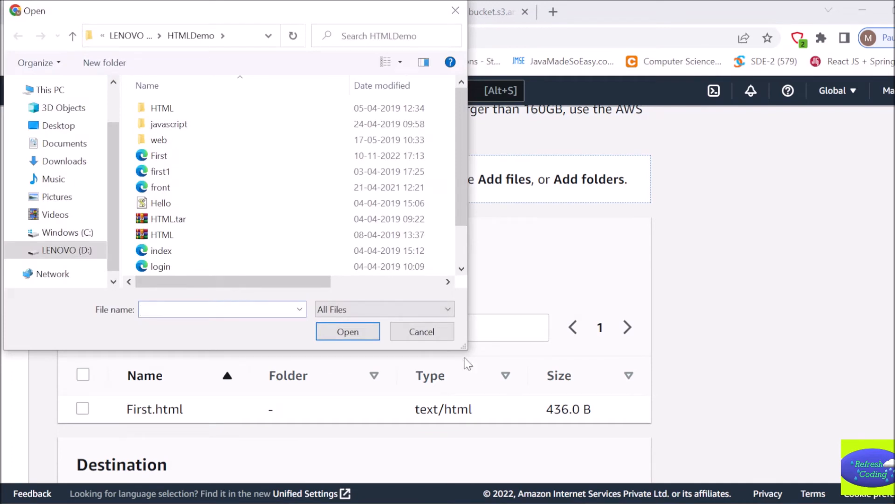
left_click(421, 331)
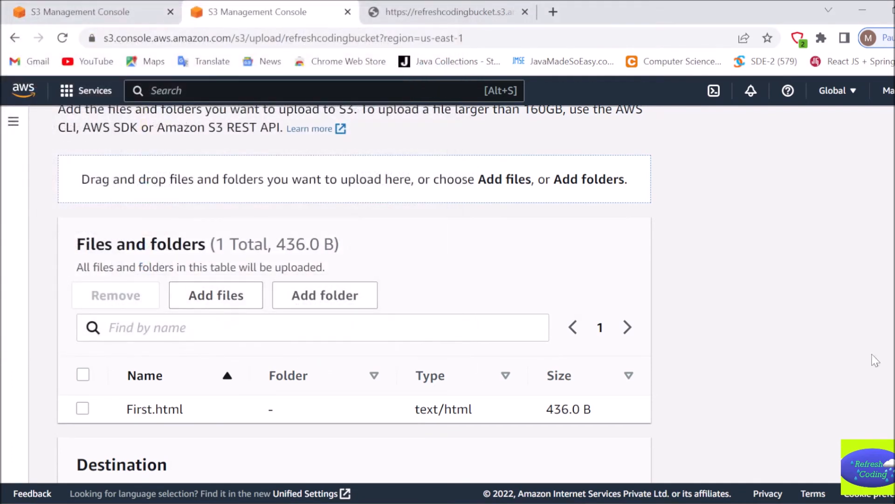
scroll("down", 3)
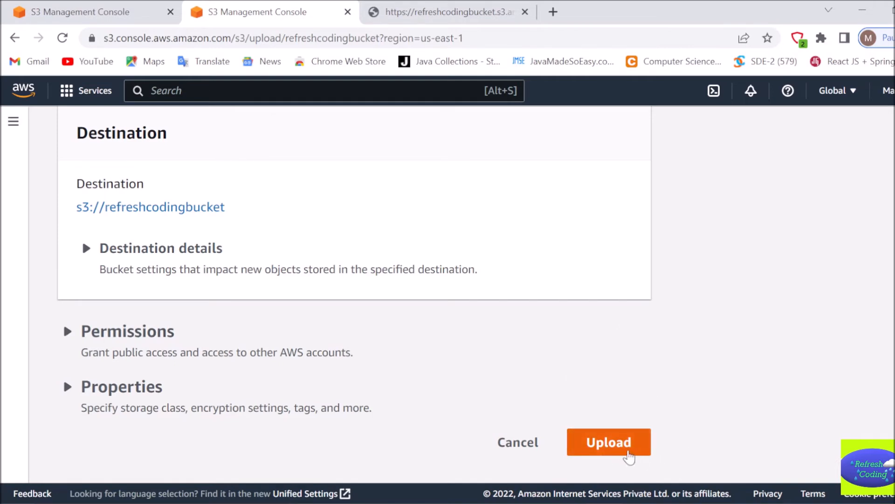
left_click(609, 442)
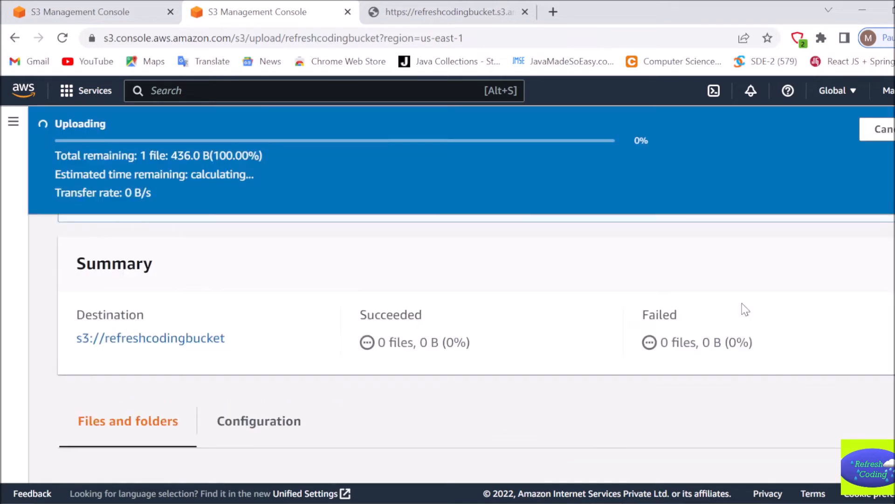
mouse_move(380, 294)
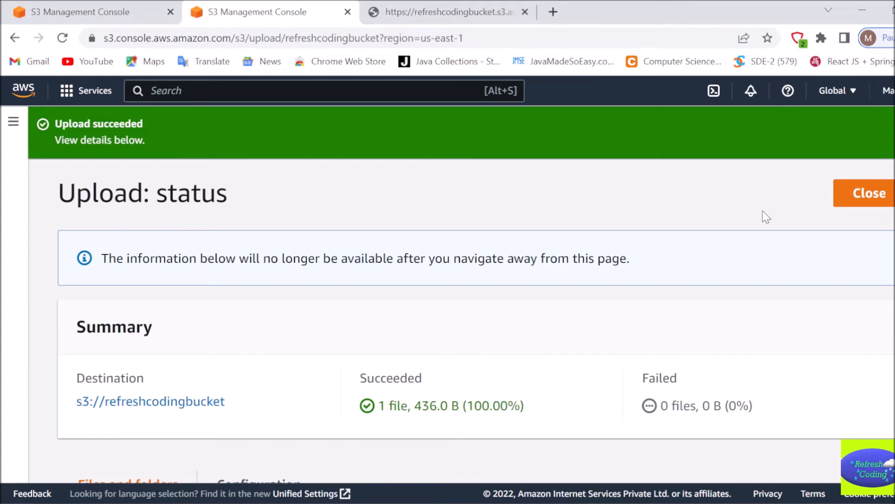
mouse_move(388, 167)
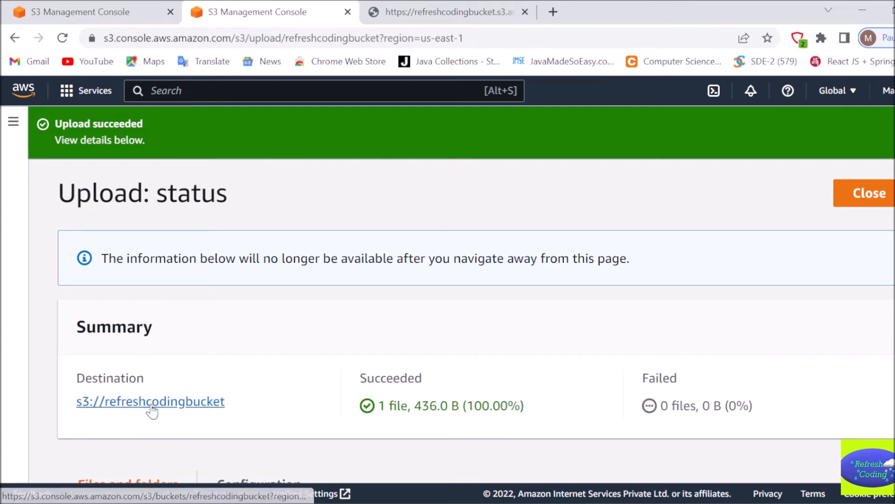
Return to refreshcodingbucket and open First.html's overview down to its Object URL
left_click(150, 401)
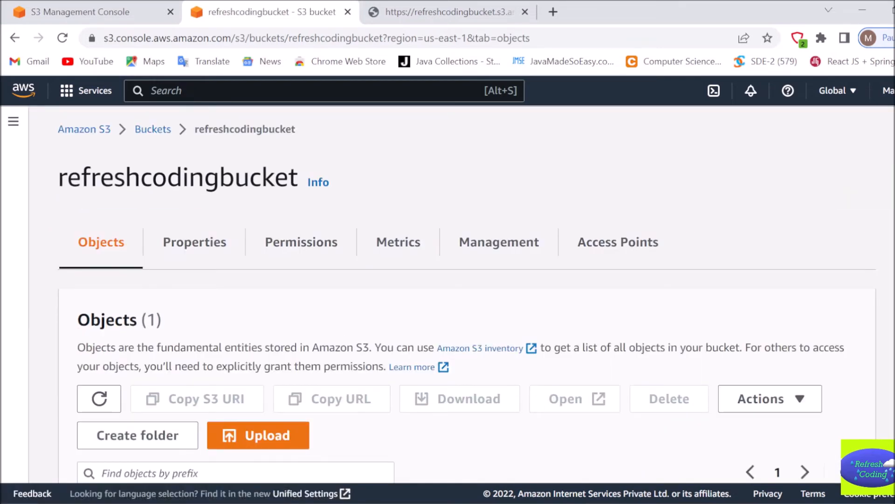
scroll("down", 3)
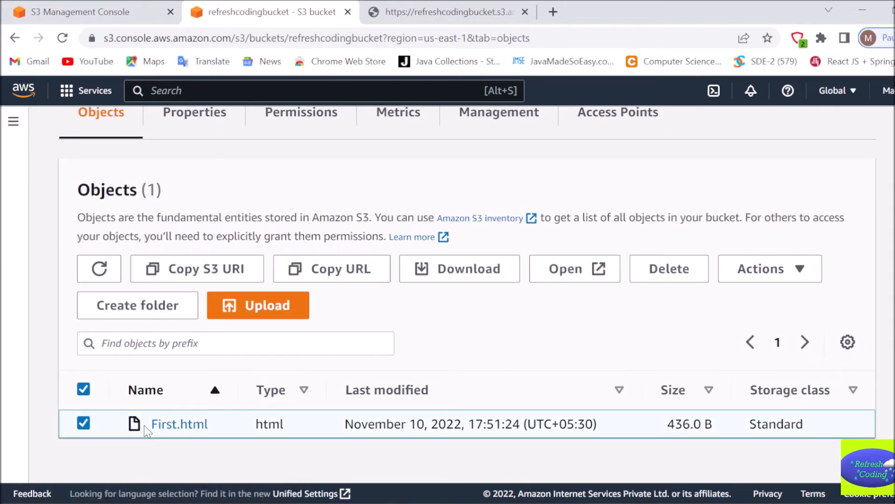
left_click(179, 423)
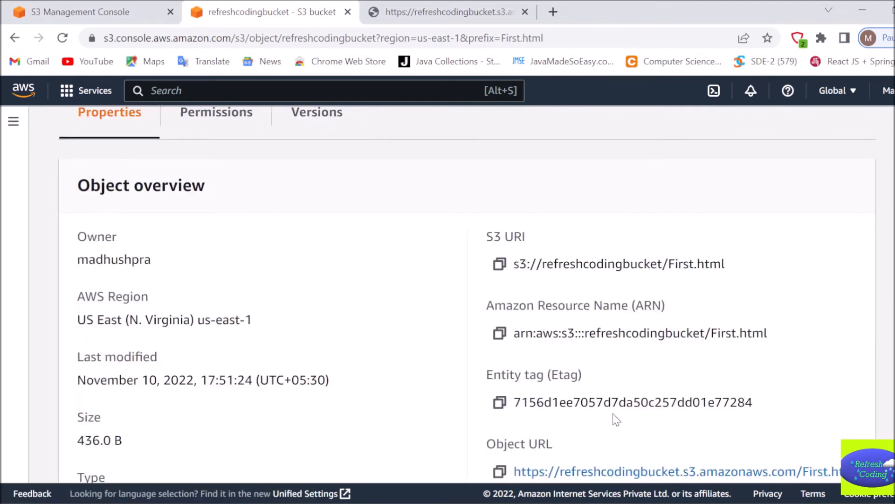
scroll("down", 3)
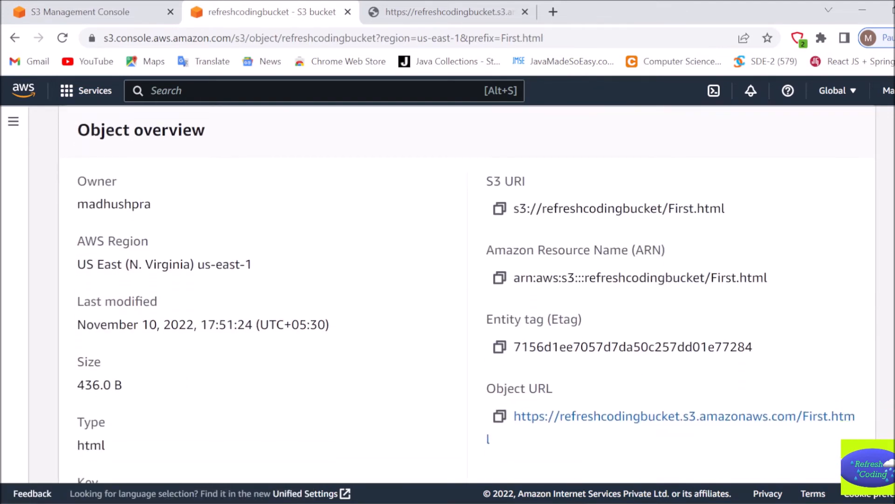
scroll("down", 3)
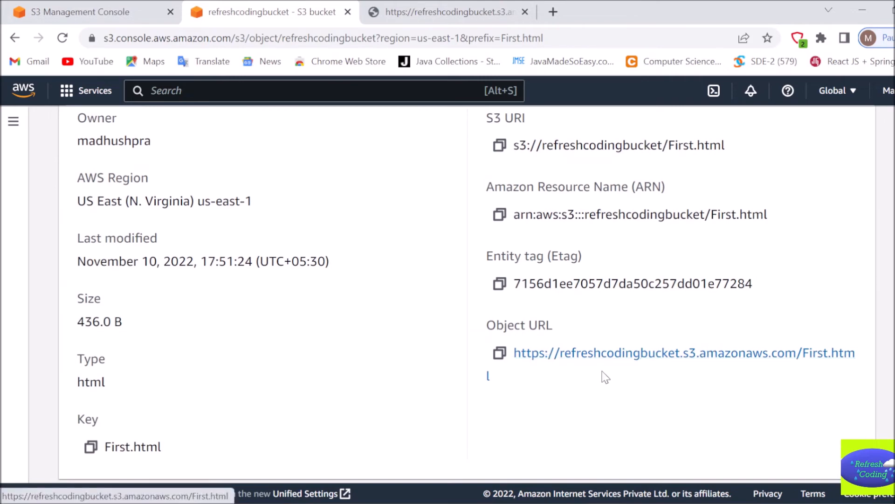
Open First.html's Object URL link in a new browser tab
left_click(499, 352)
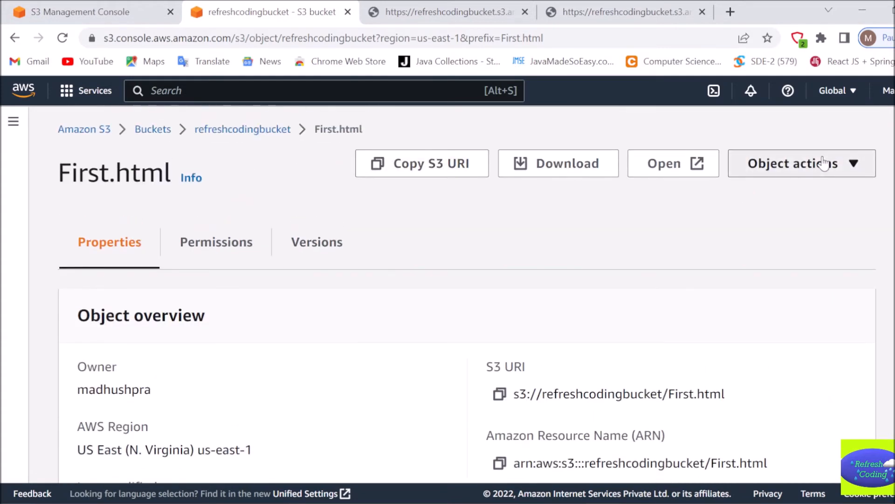
Make First.html public using ACL and confirm, editing public access for 1 object
left_click(801, 163)
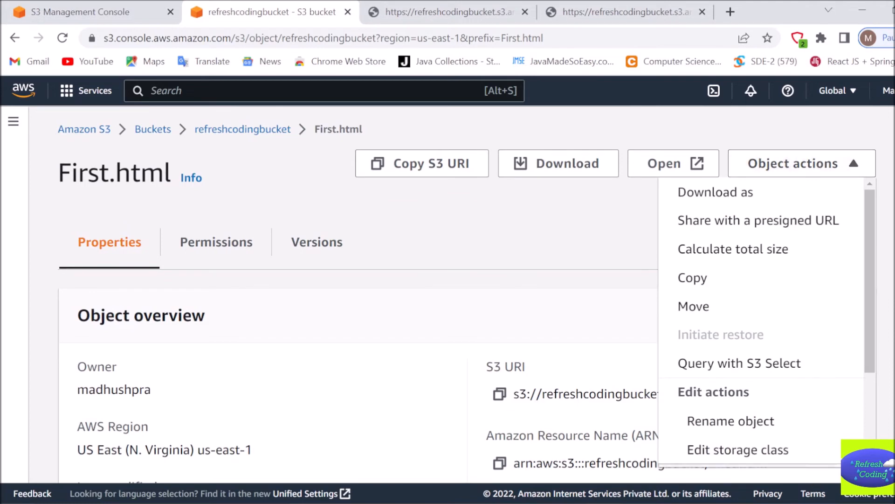
scroll("down", 3)
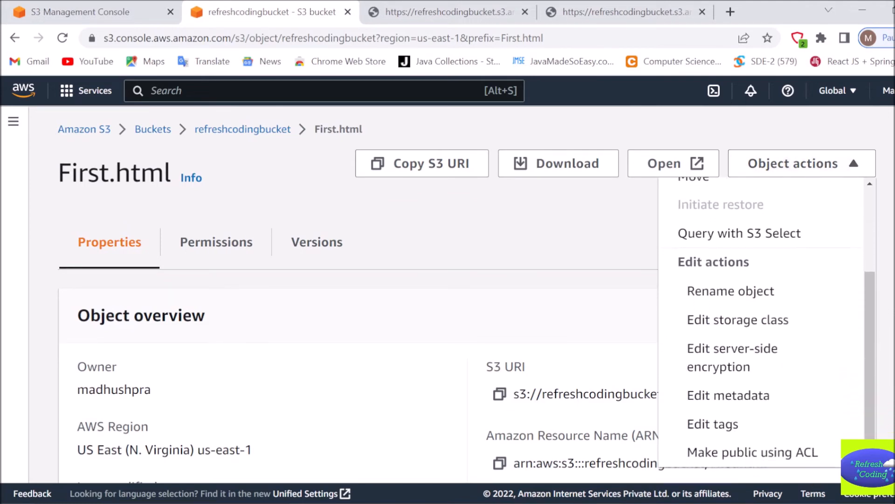
mouse_move(752, 452)
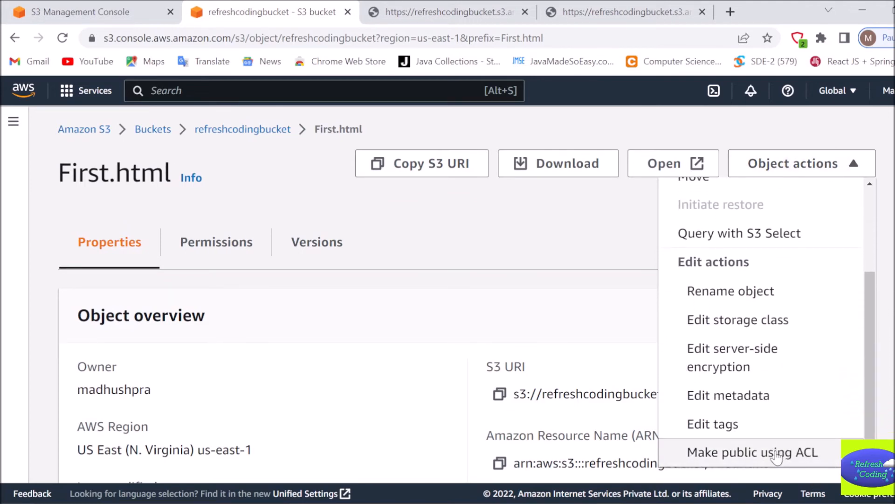
left_click(752, 452)
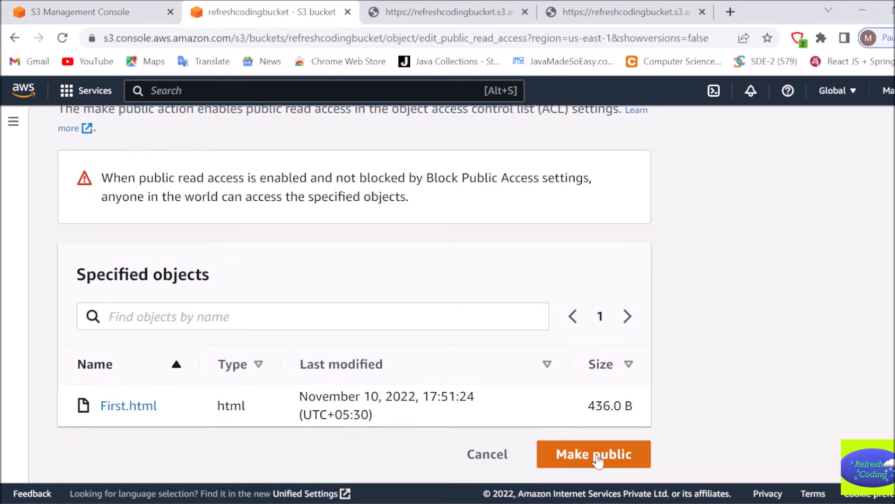
left_click(593, 454)
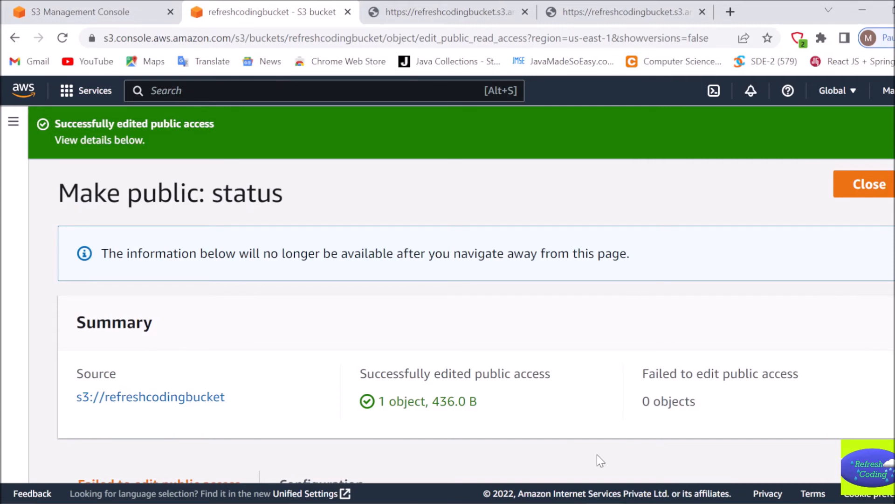
mouse_move(665, 7)
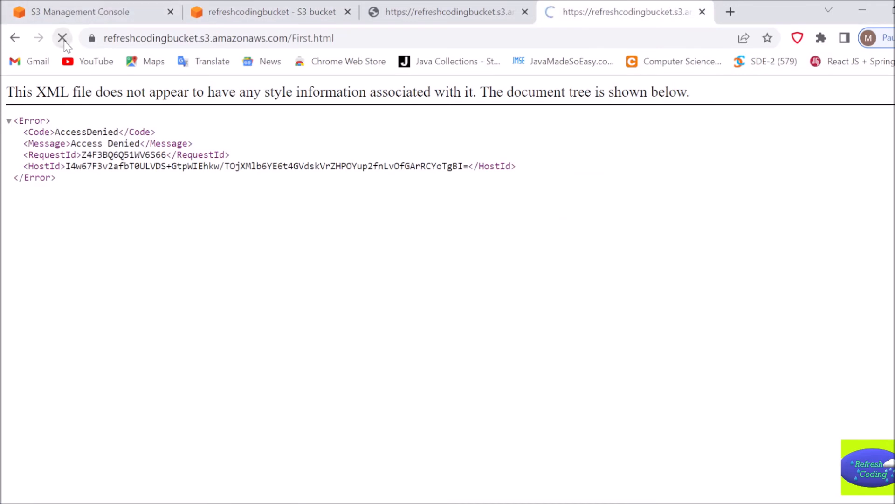
Reload First.html's object URL to show the Welcome to Refresh Coding page, then return to S3
left_click(62, 37)
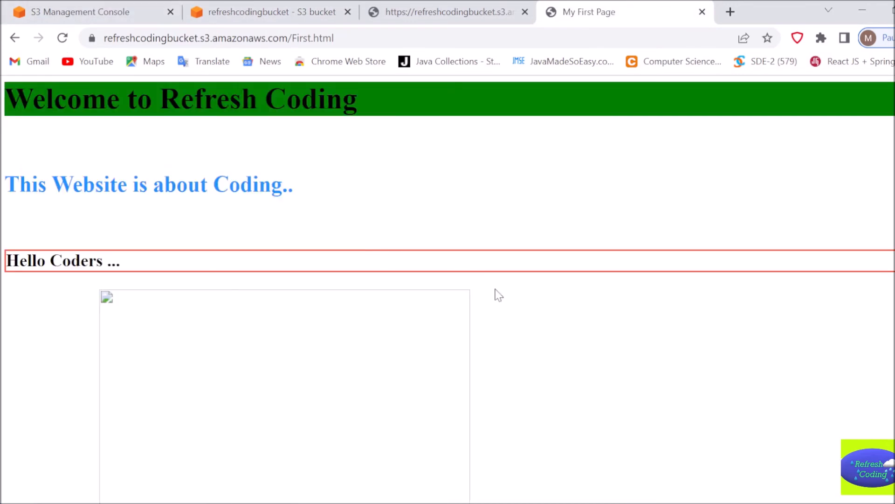
mouse_move(337, 357)
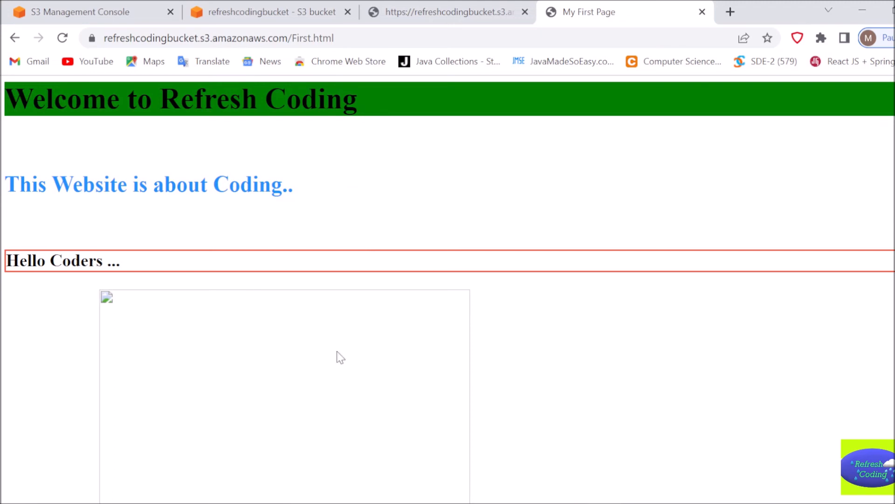
mouse_move(333, 284)
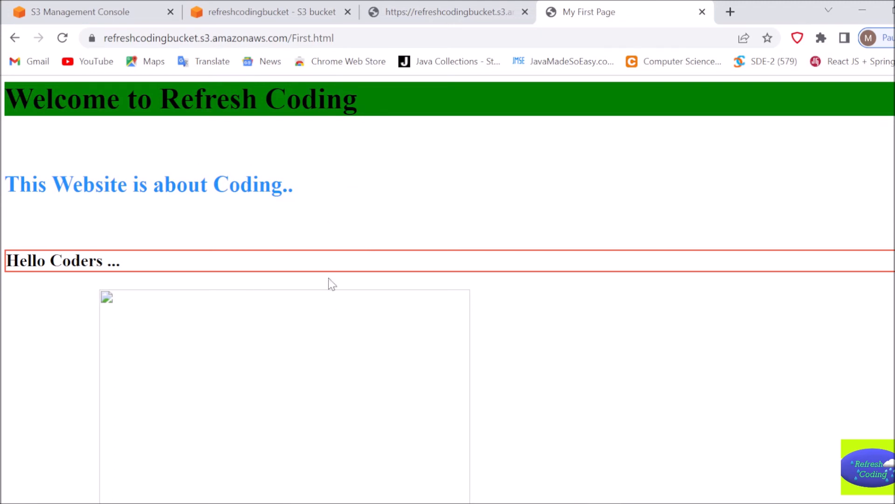
mouse_move(340, 291)
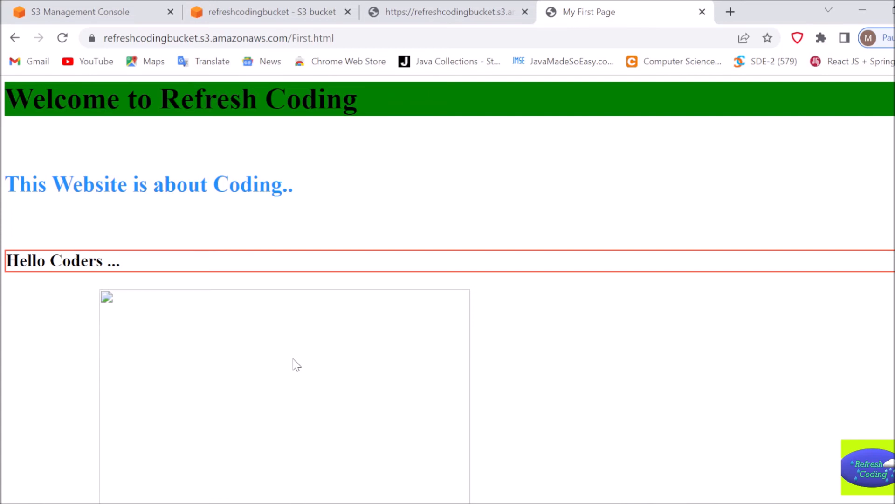
mouse_move(302, 325)
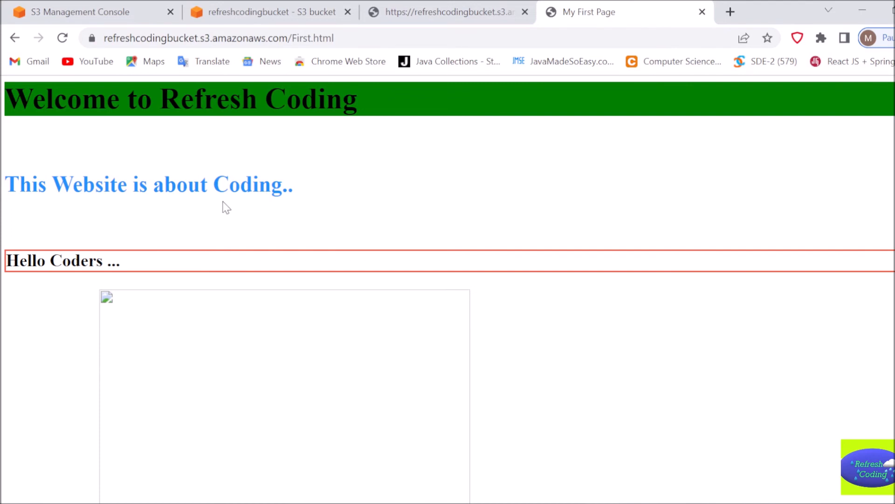
mouse_move(553, 216)
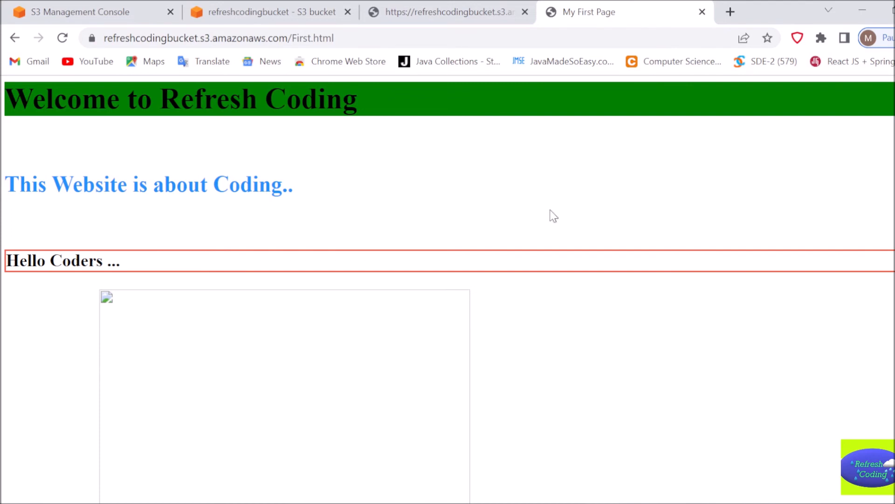
mouse_move(458, 359)
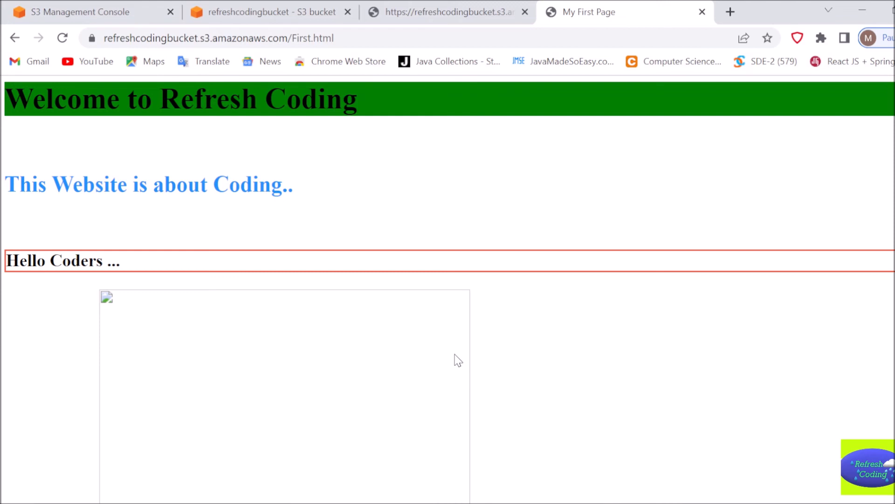
mouse_move(334, 254)
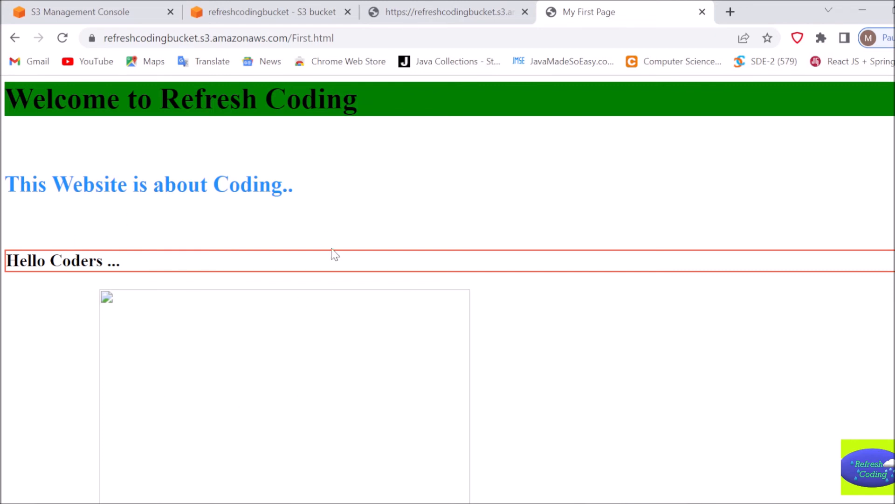
mouse_move(405, 397)
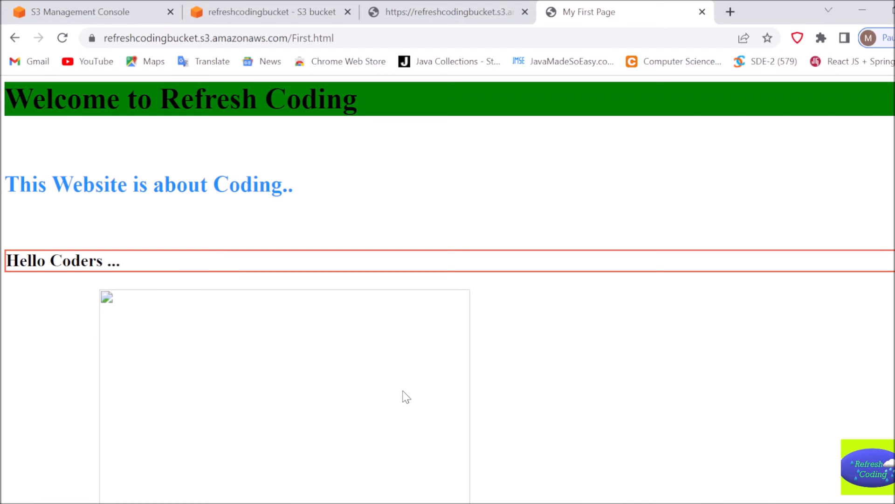
left_click(266, 11)
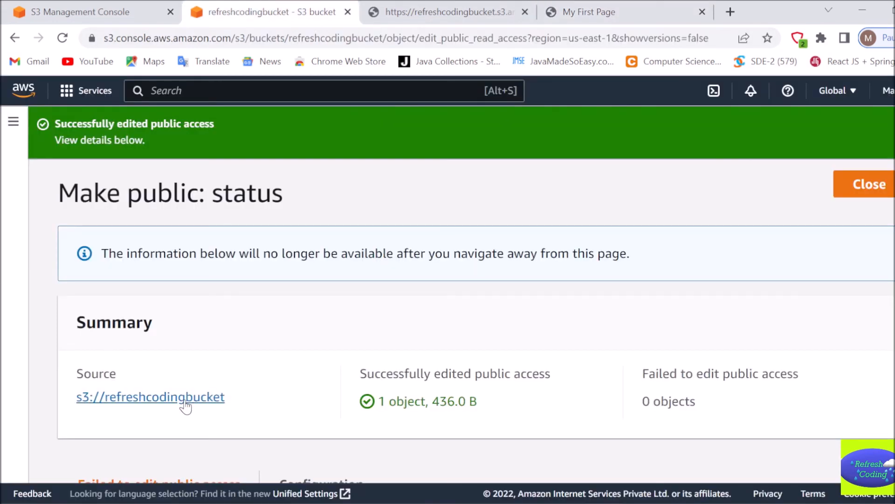
Return to the refreshcodingbucket objects list via the s3://refreshcodingbucket link
left_click(150, 397)
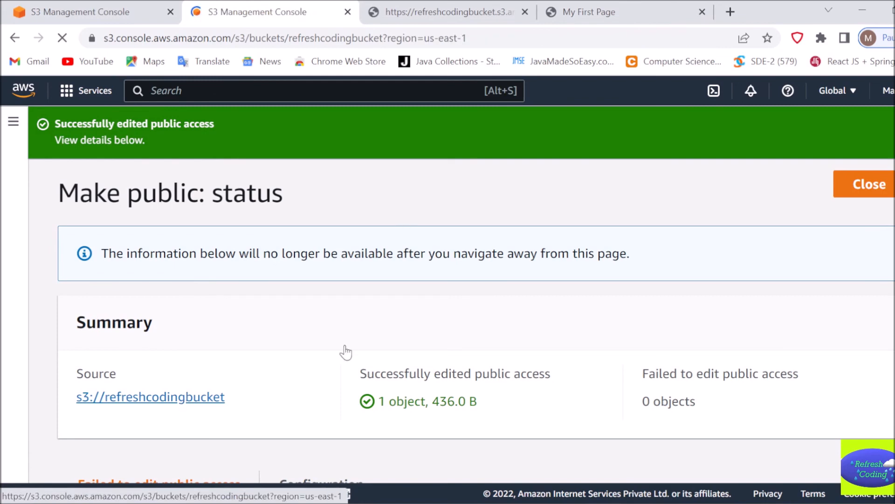
left_click(869, 184)
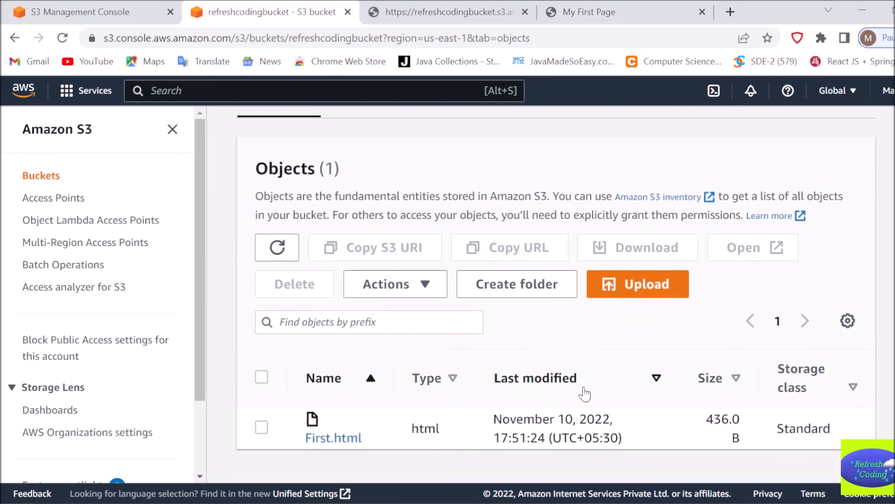
mouse_move(736, 416)
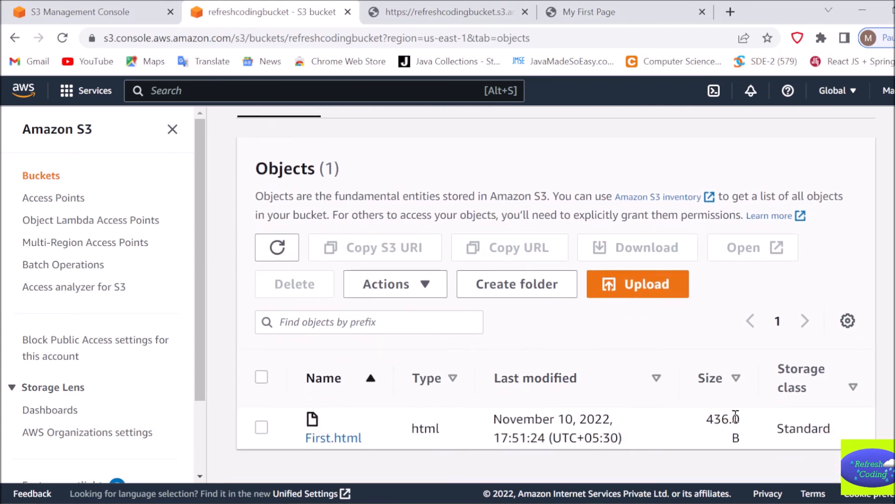